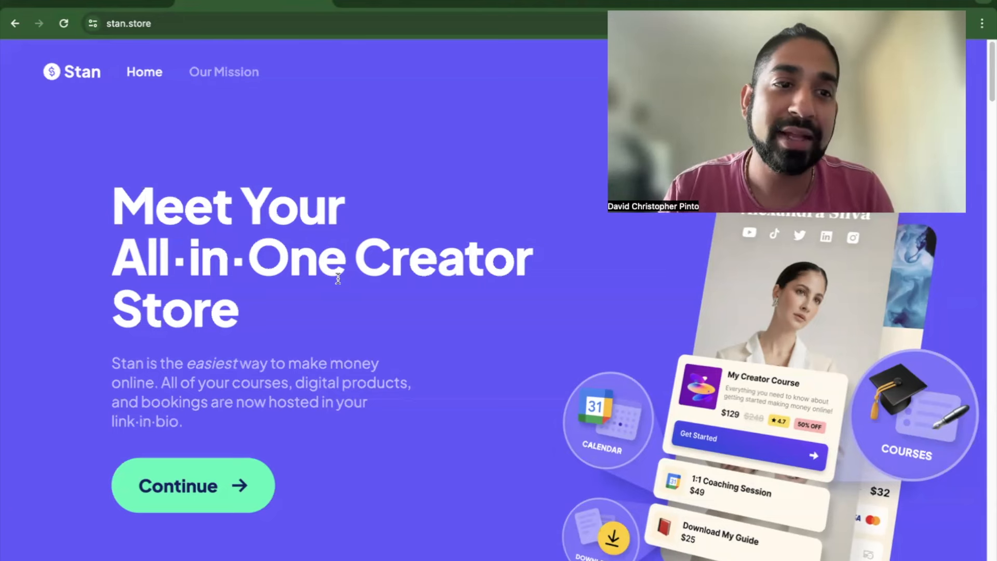
# - Open an example creator's stan.store storefront with affiliate, Spanish program and podcast offers
pyautogui.scroll(-3)
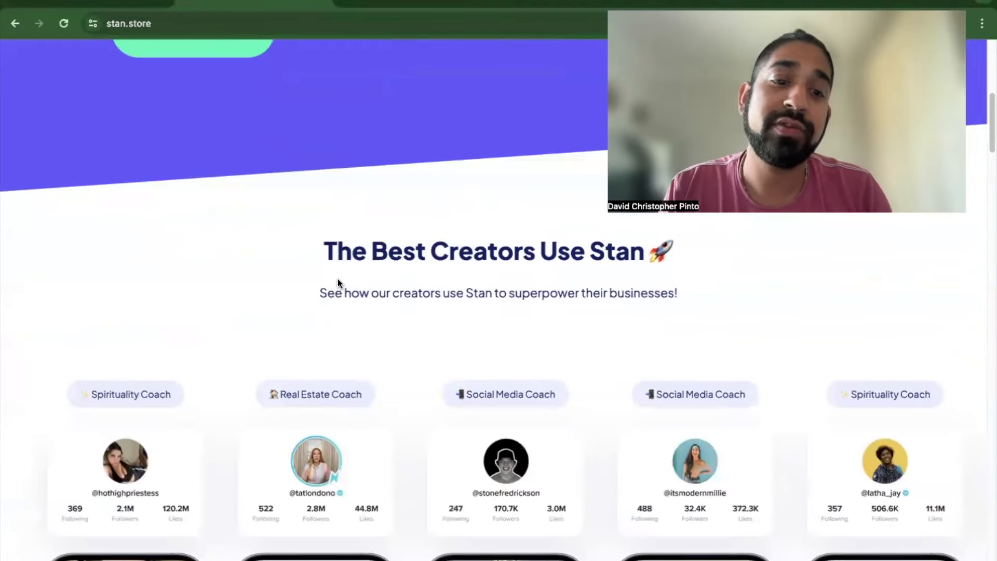
pyautogui.scroll(-3)
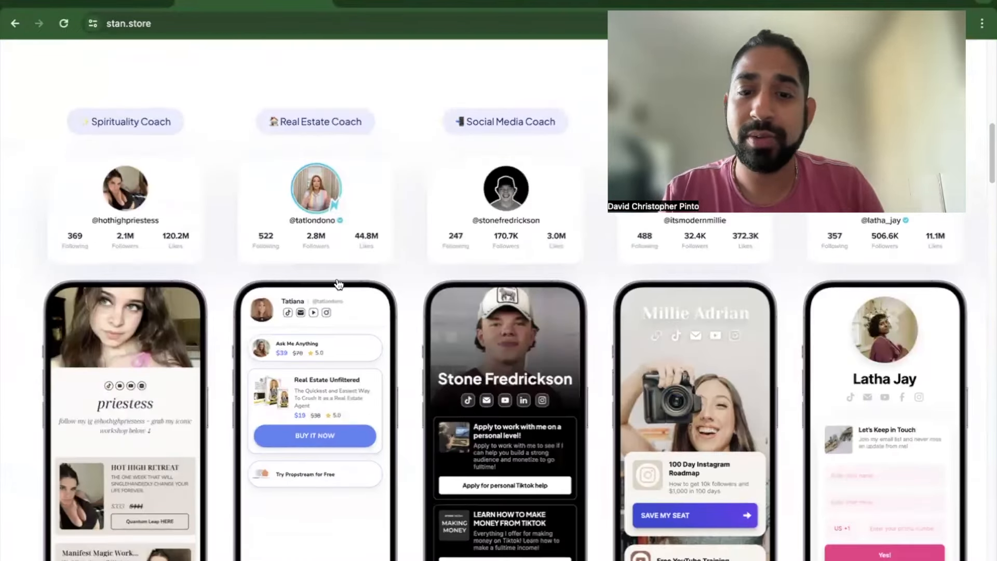
pyautogui.scroll(-3)
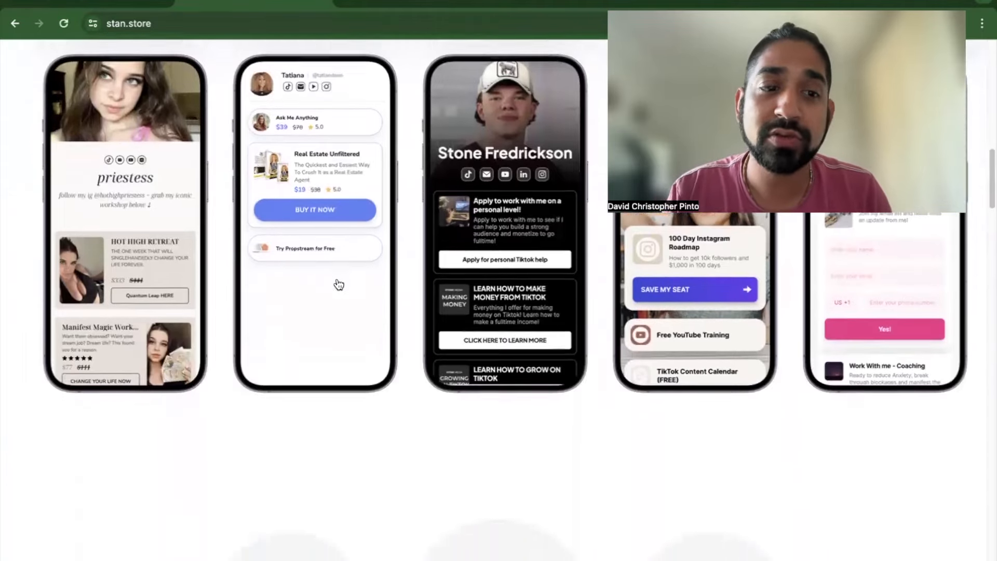
pyautogui.scroll(-3)
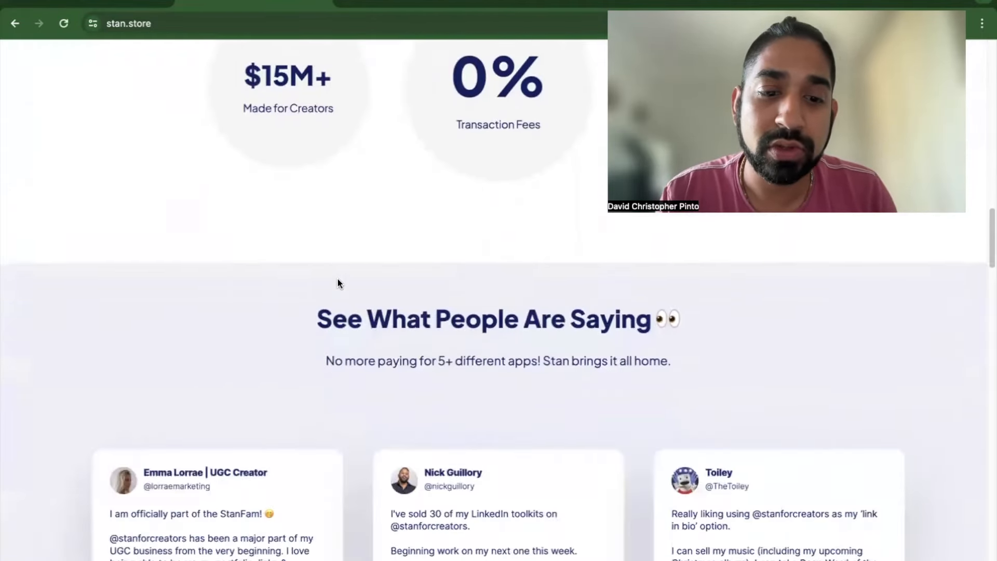
pyautogui.scroll(3)
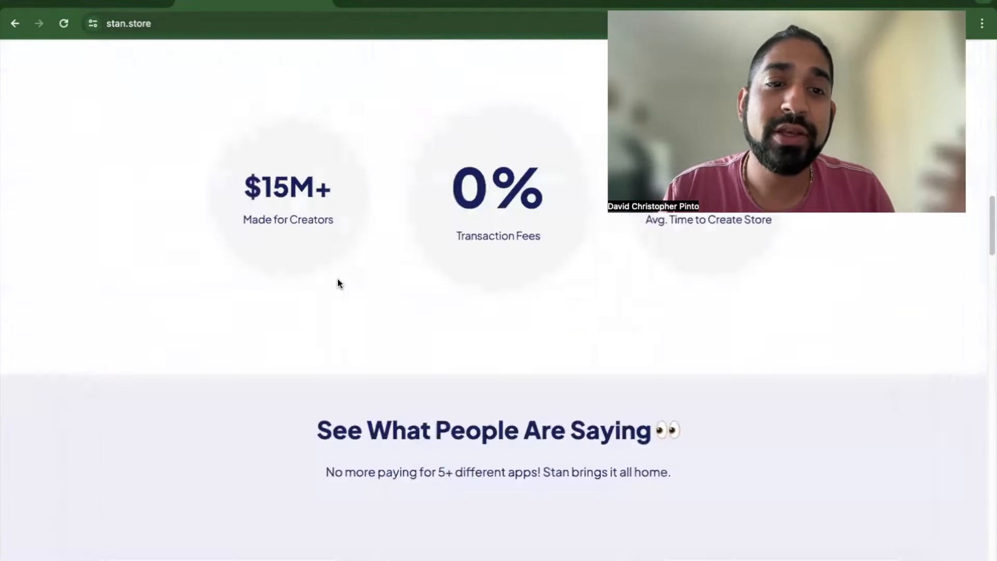
pyautogui.scroll(3)
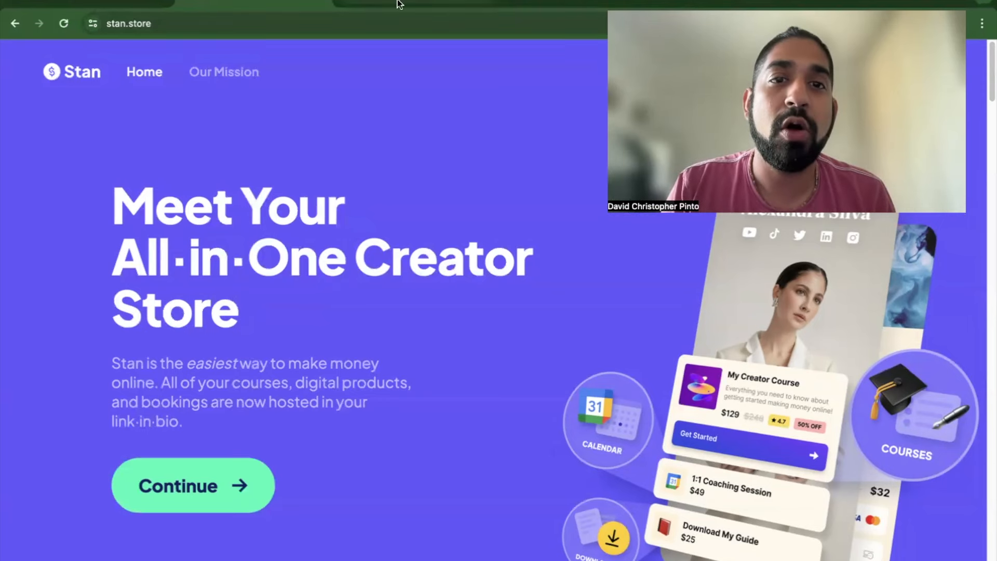
pyautogui.click(193, 485)
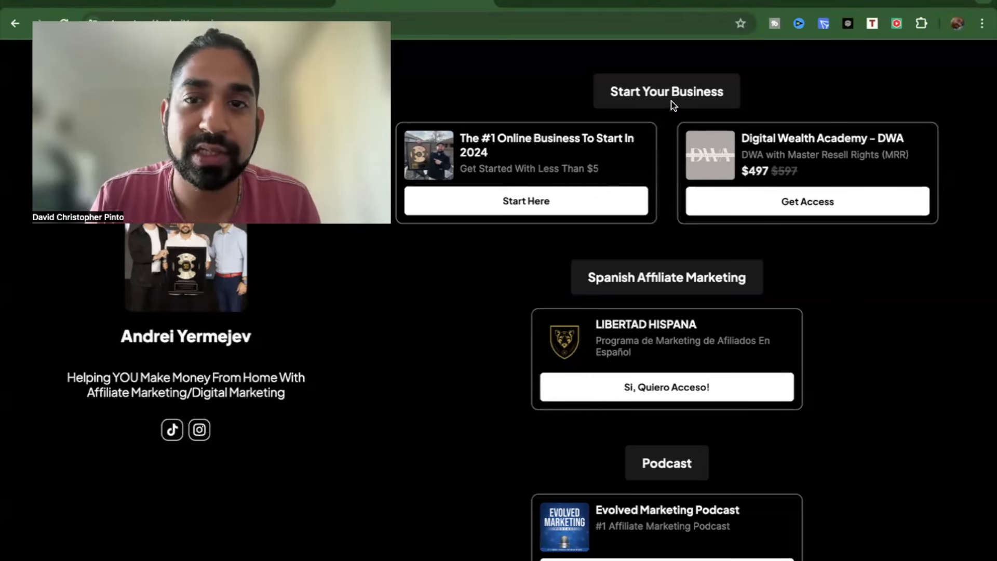
pyautogui.moveTo(550, 176)
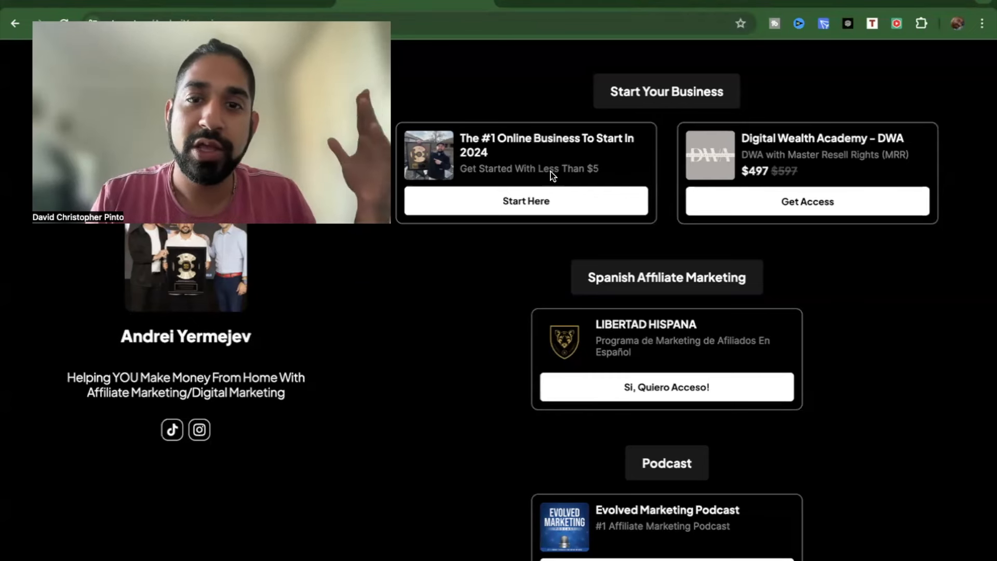
pyautogui.moveTo(583, 173)
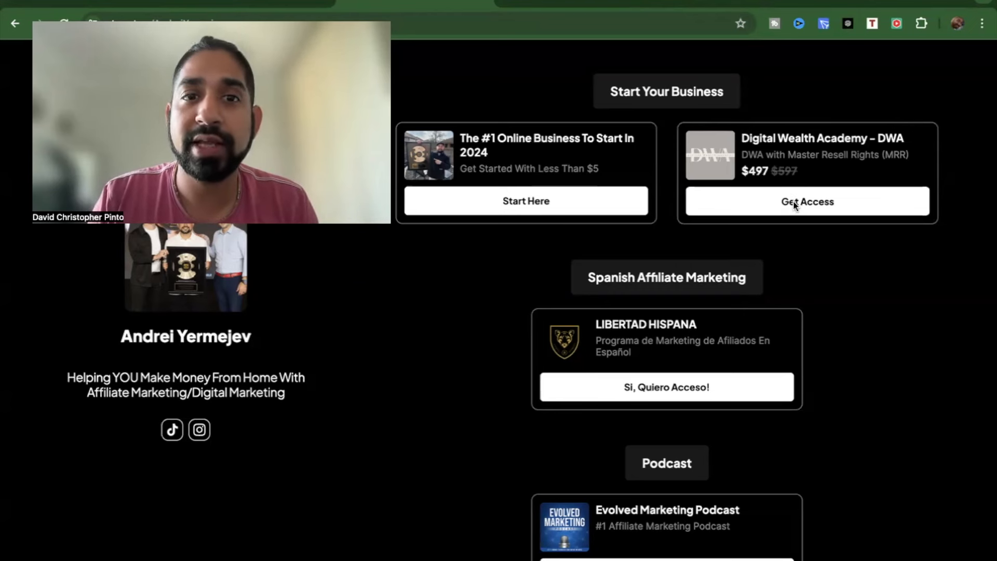
pyautogui.moveTo(752, 249)
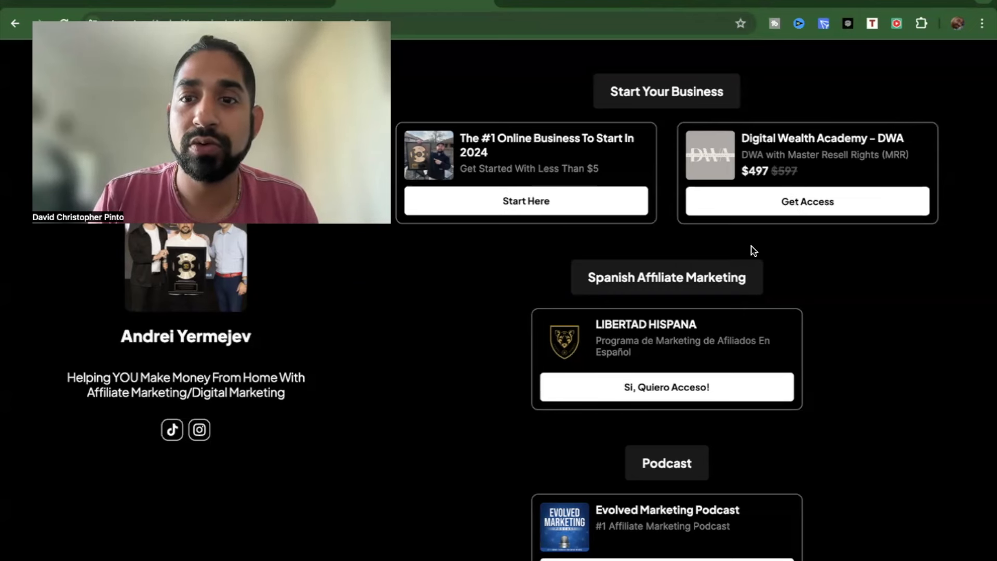
pyautogui.scroll(-3)
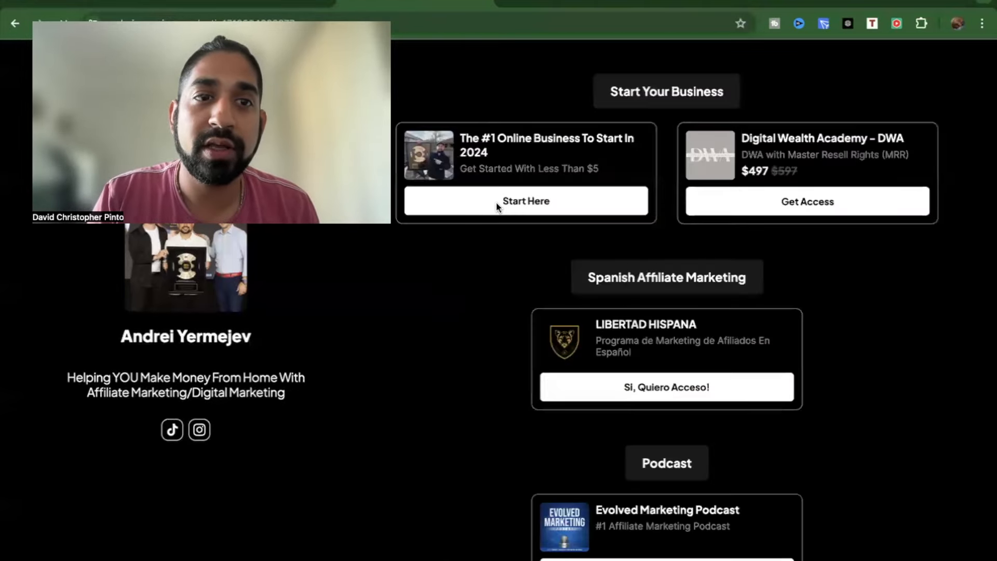
# - Check the sales page behind the Start Here offer, then browse the remaining offers
pyautogui.click(525, 201)
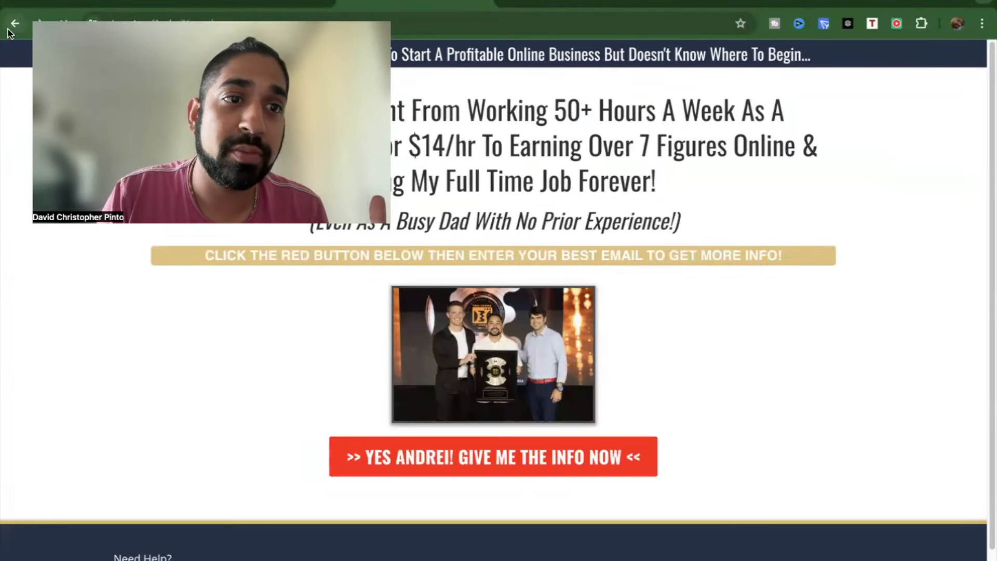
pyautogui.click(15, 22)
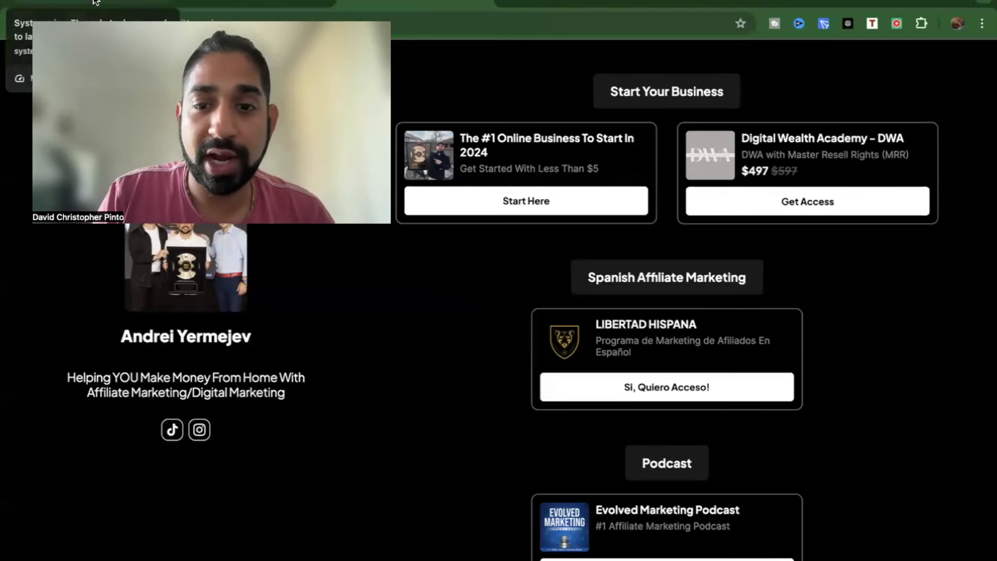
pyautogui.scroll(-3)
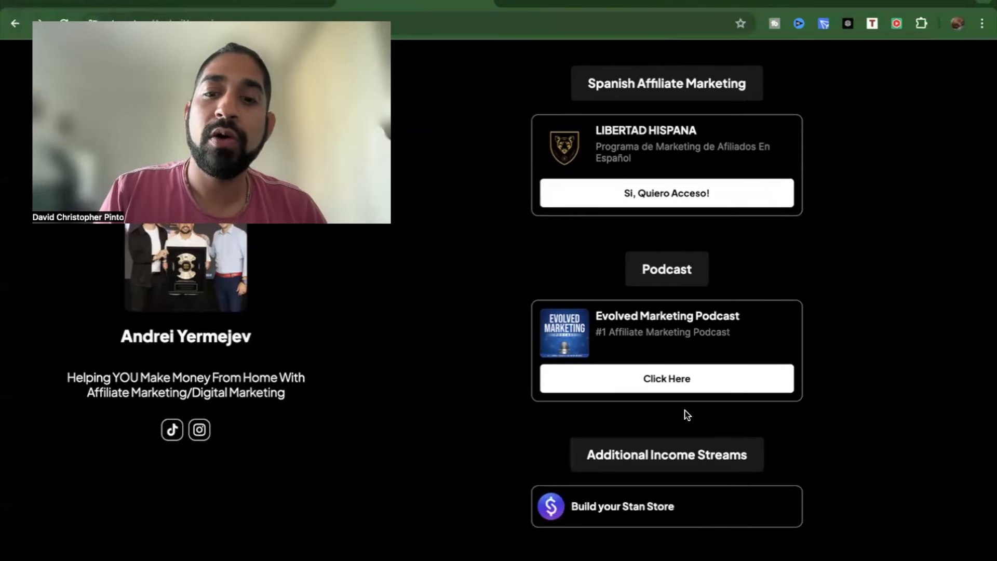
pyautogui.moveTo(816, 468)
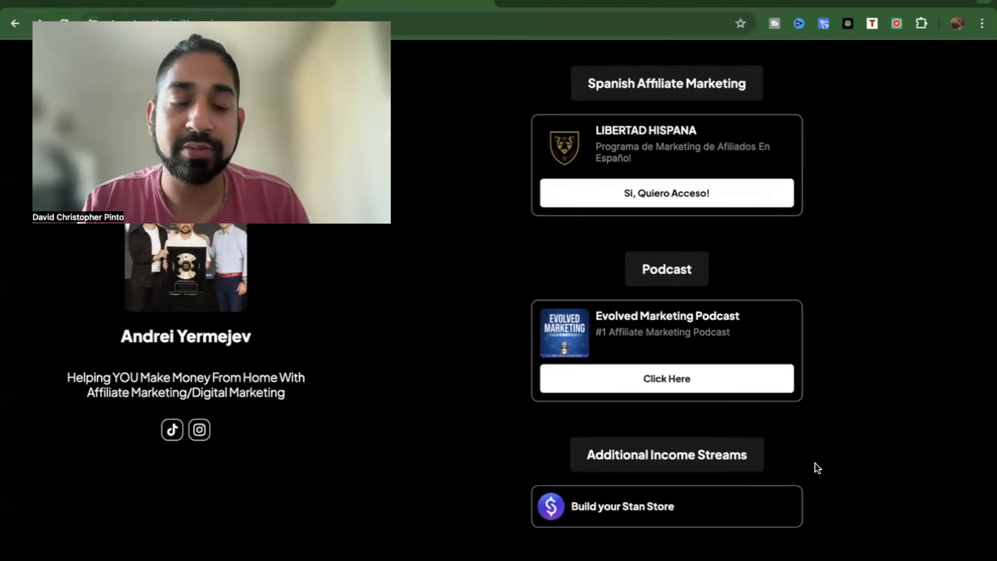
pyautogui.scroll(3)
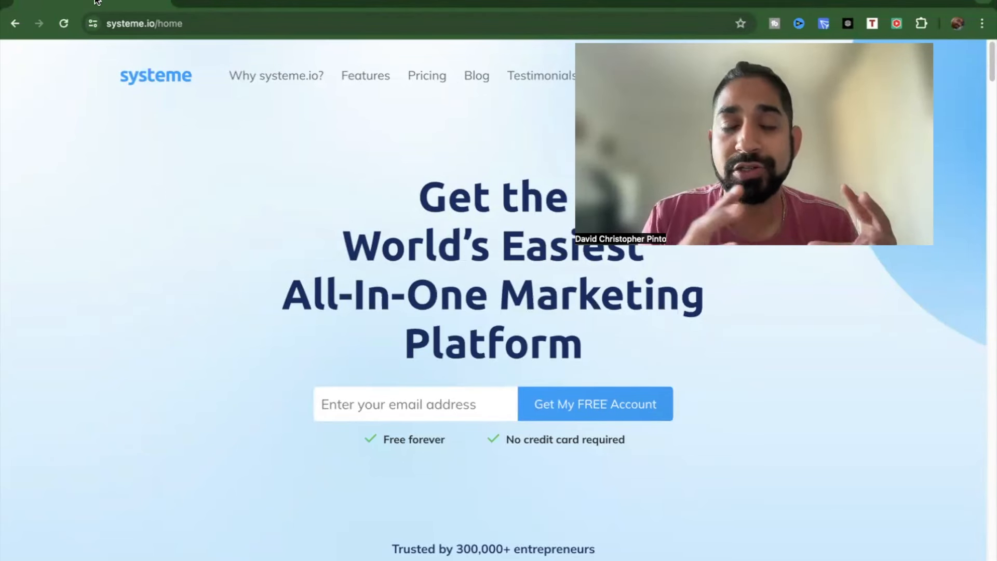
pyautogui.moveTo(274, 125)
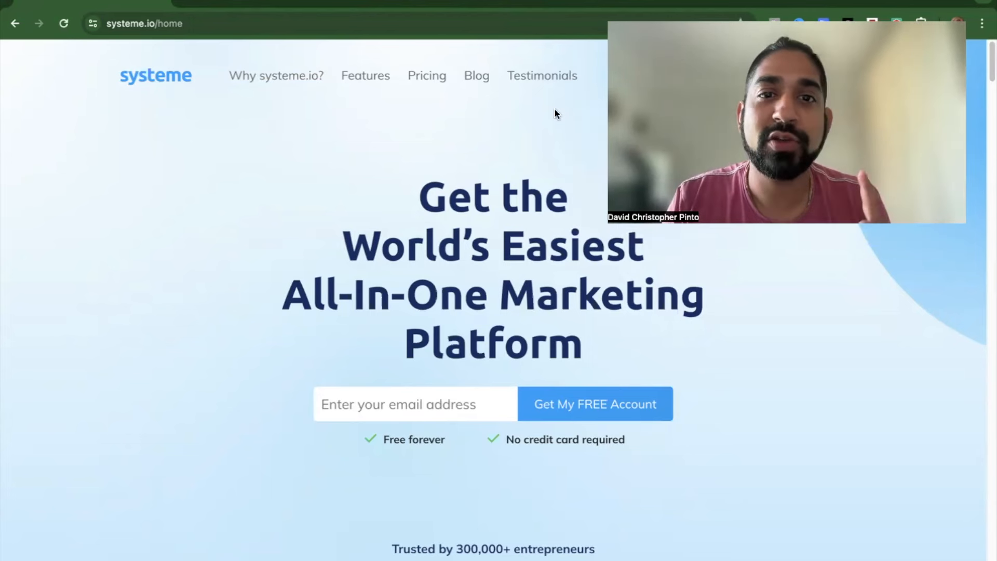
pyautogui.moveTo(779, 362)
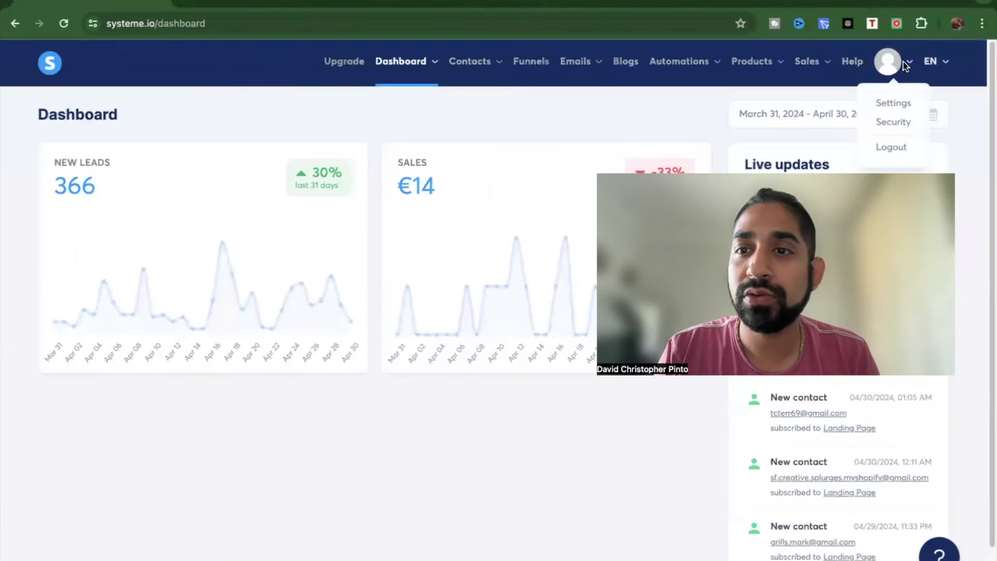
# - Review the systeme.io Payment pages settings and scroll the Payment gateways list
pyautogui.click(892, 103)
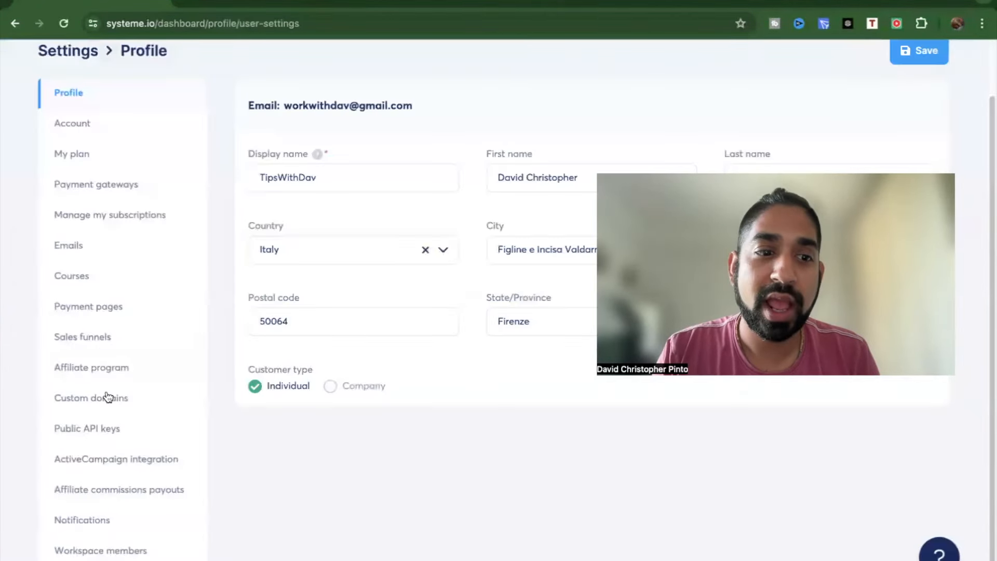
pyautogui.click(87, 305)
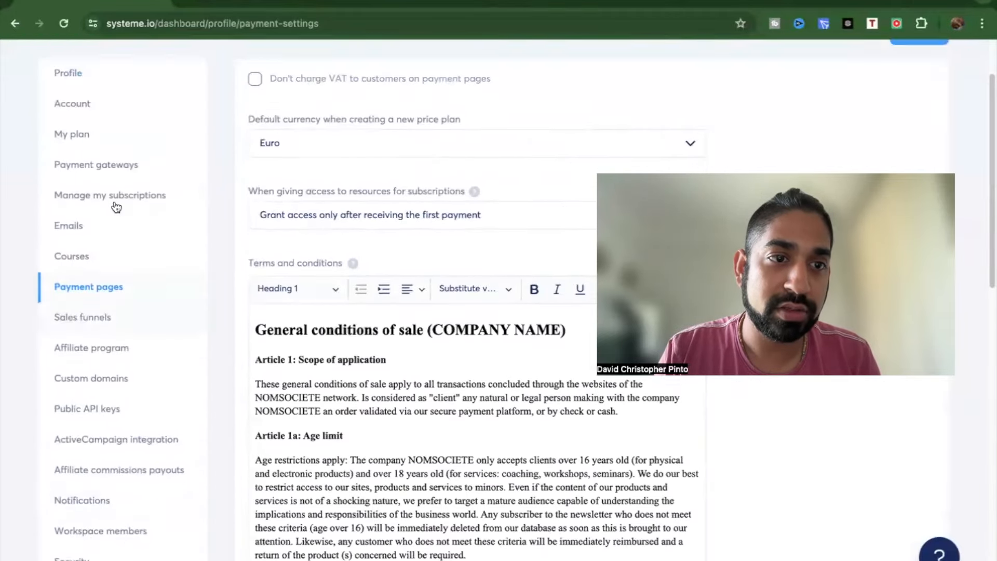
pyautogui.click(96, 164)
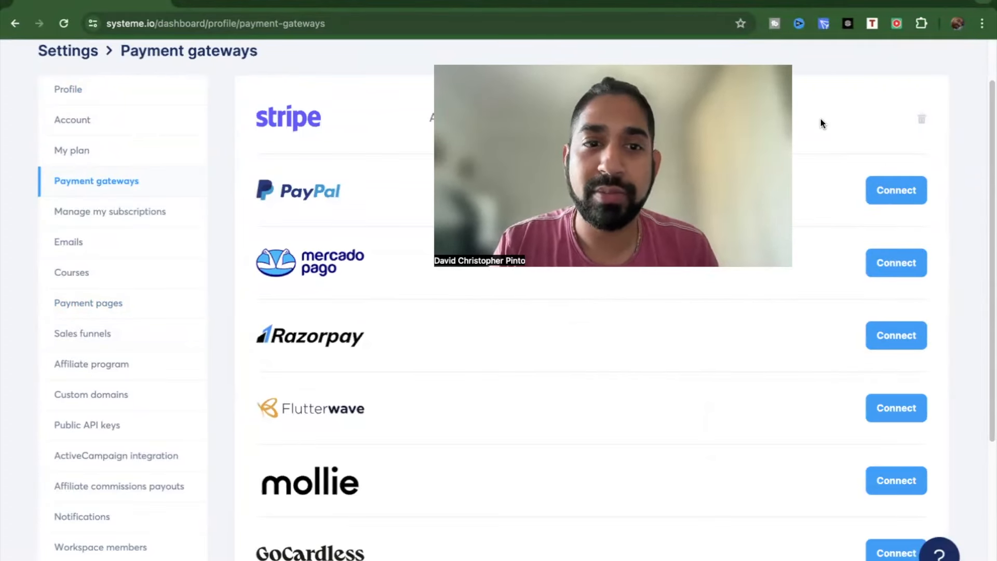
pyautogui.scroll(-3)
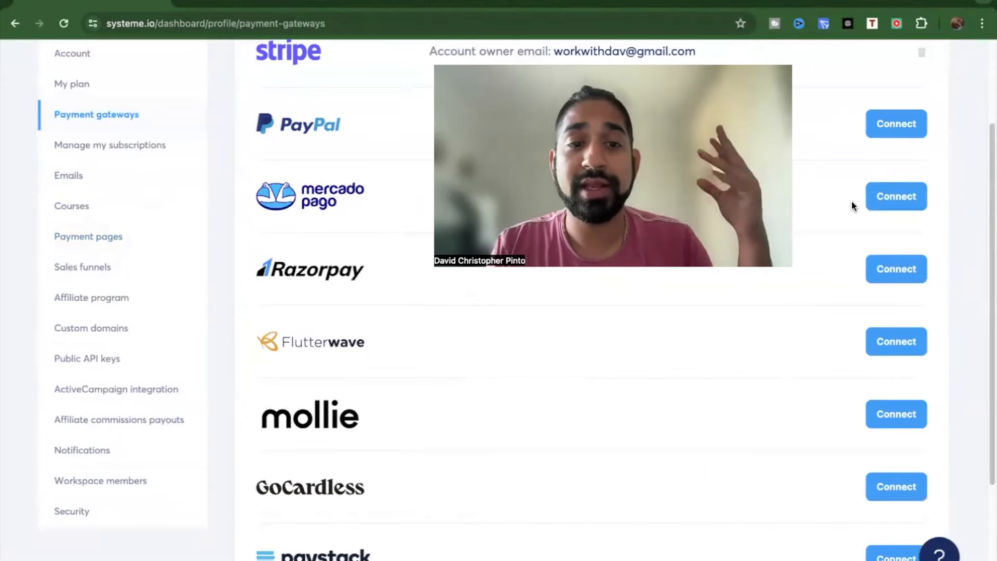
pyautogui.scroll(-3)
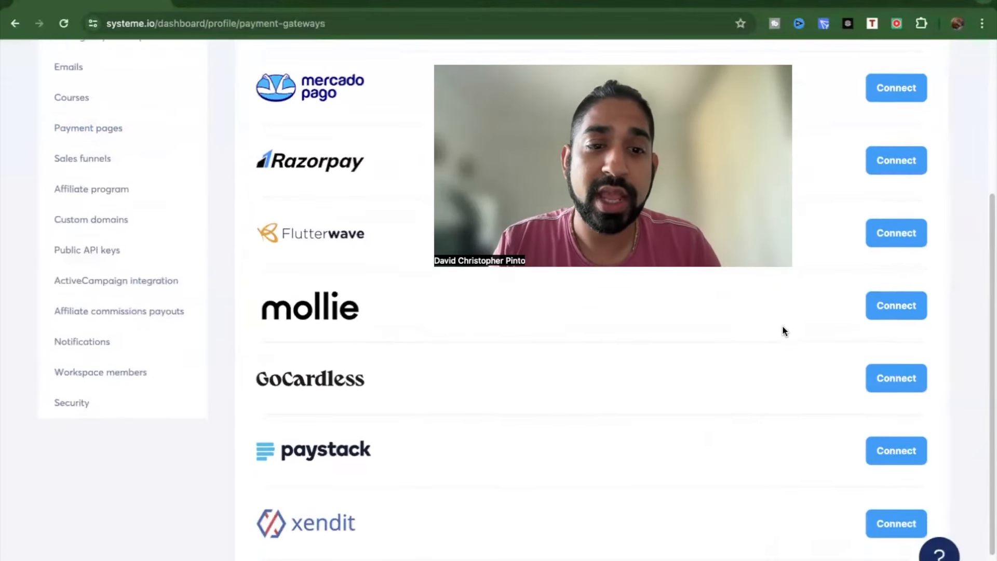
pyautogui.scroll(-3)
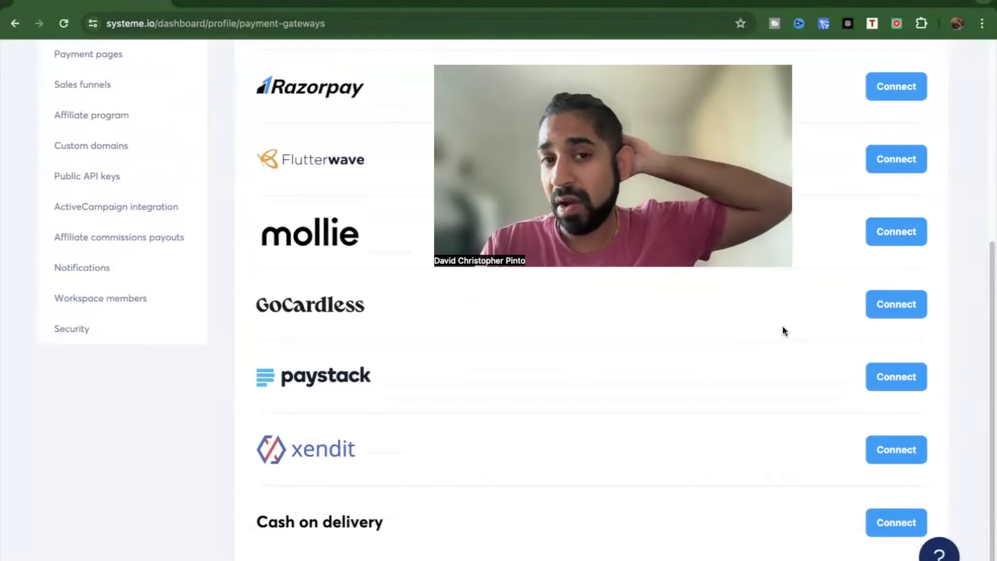
pyautogui.scroll(3)
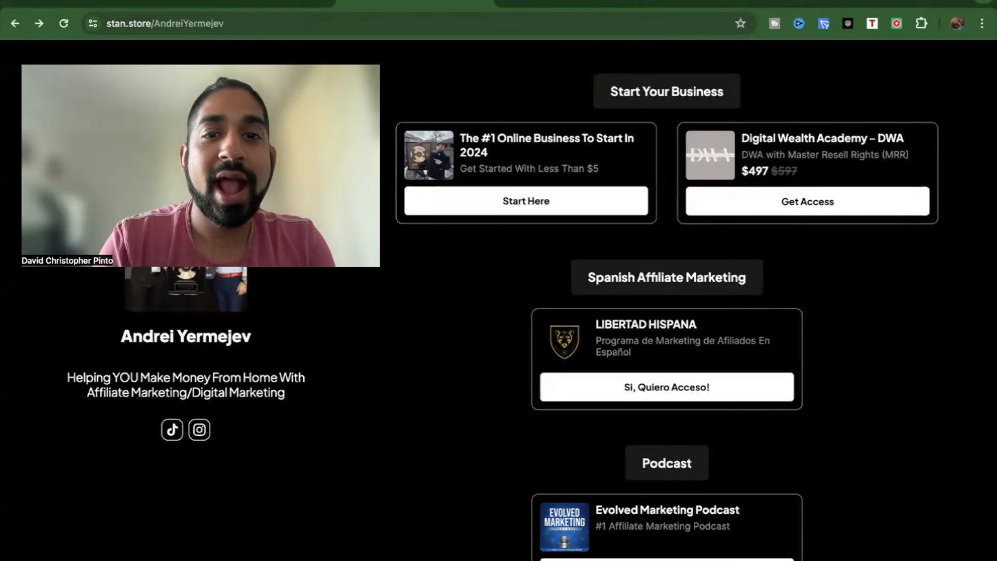
pyautogui.moveTo(107, 6)
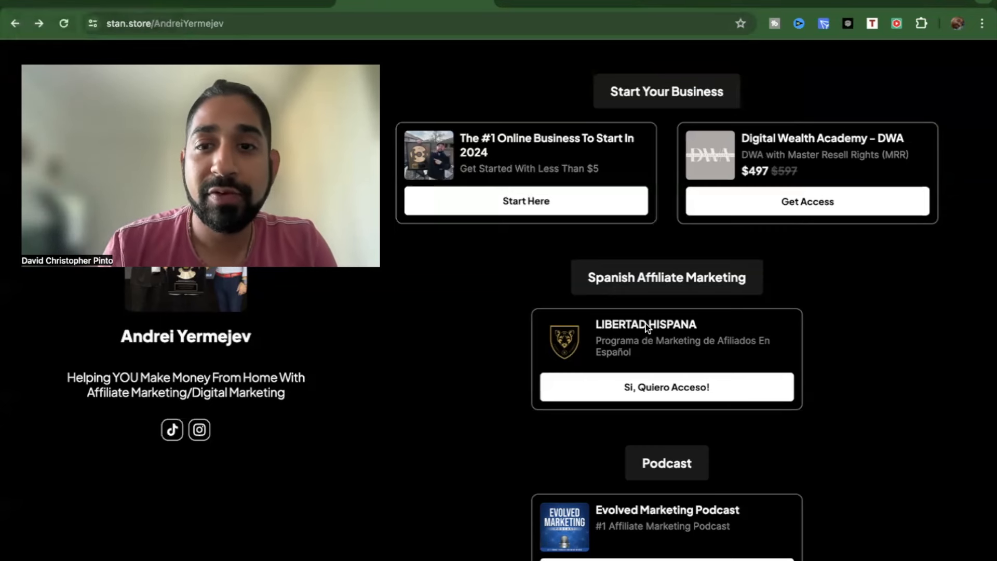
pyautogui.moveTo(440, 270)
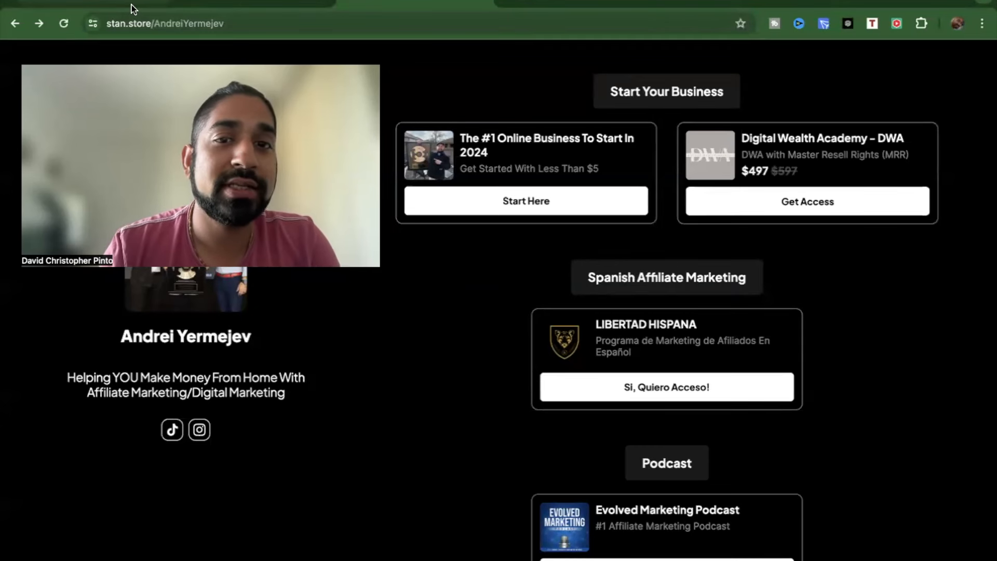
pyautogui.moveTo(93, 3)
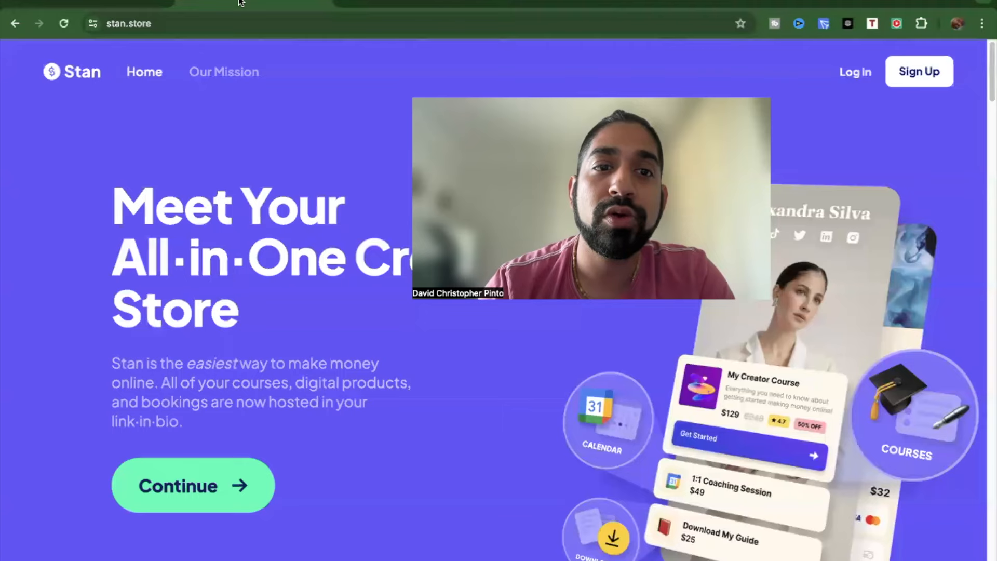
# - Read Stan's mission page down to the footer
pyautogui.click(224, 71)
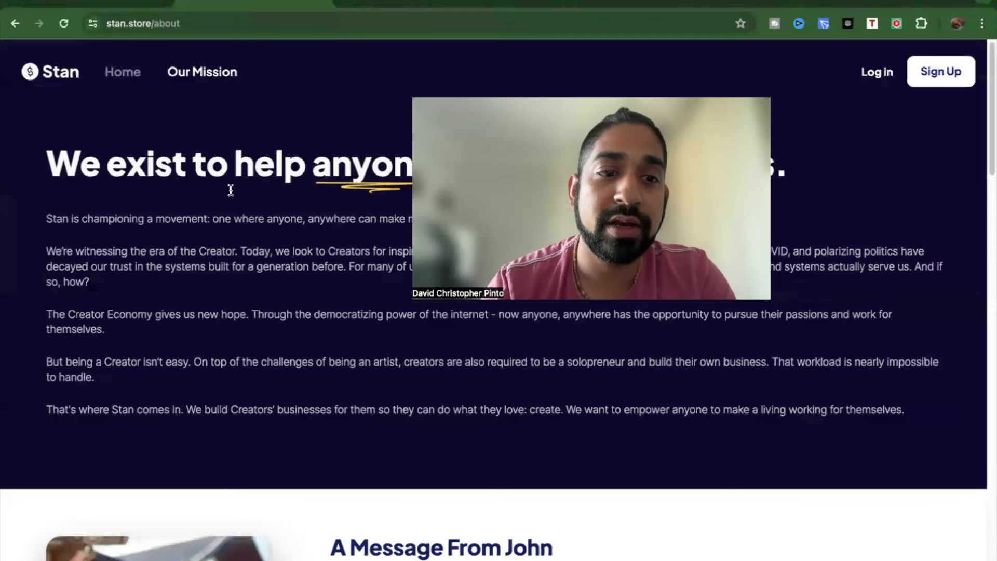
pyautogui.scroll(-3)
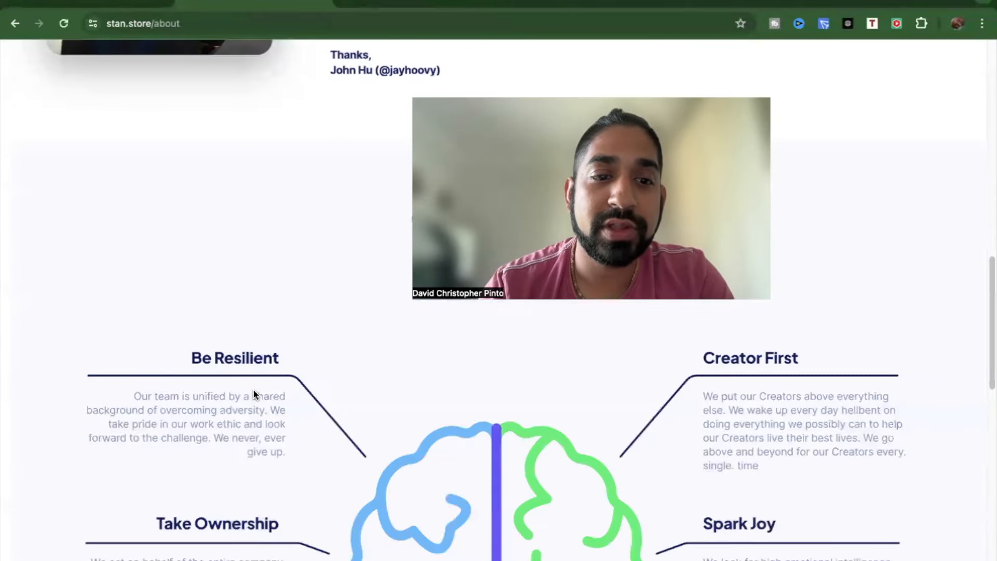
pyautogui.scroll(-3)
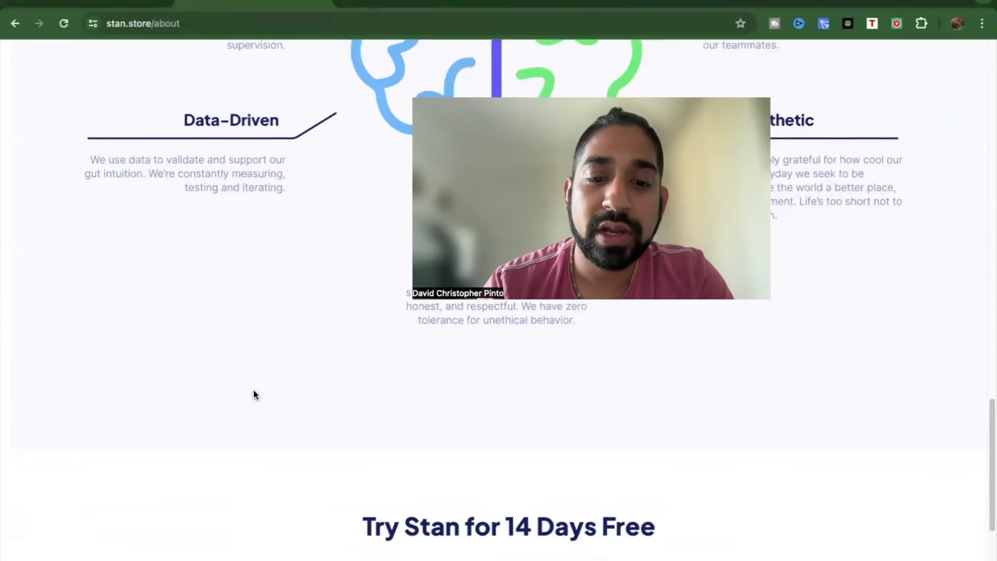
pyautogui.scroll(-3)
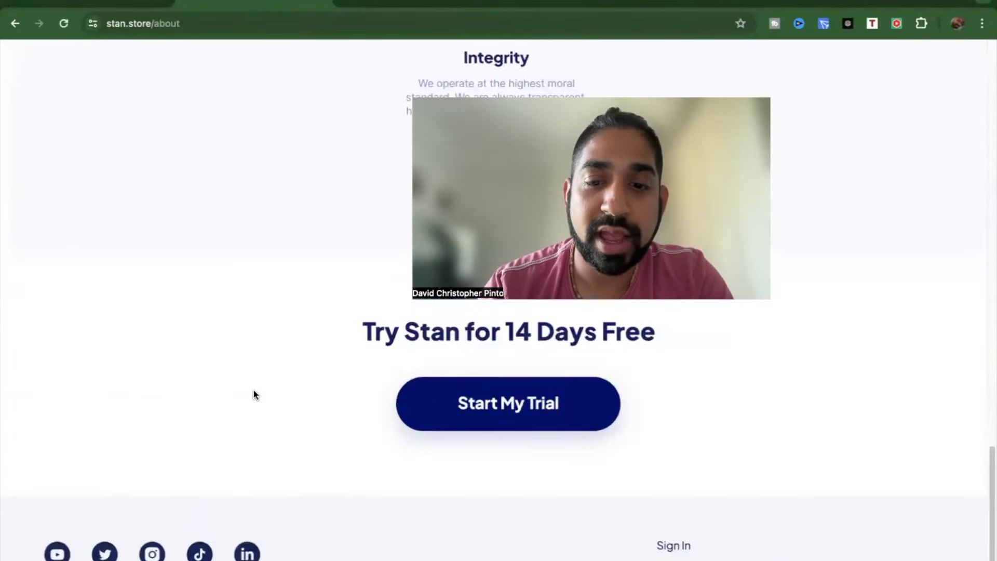
pyautogui.scroll(-3)
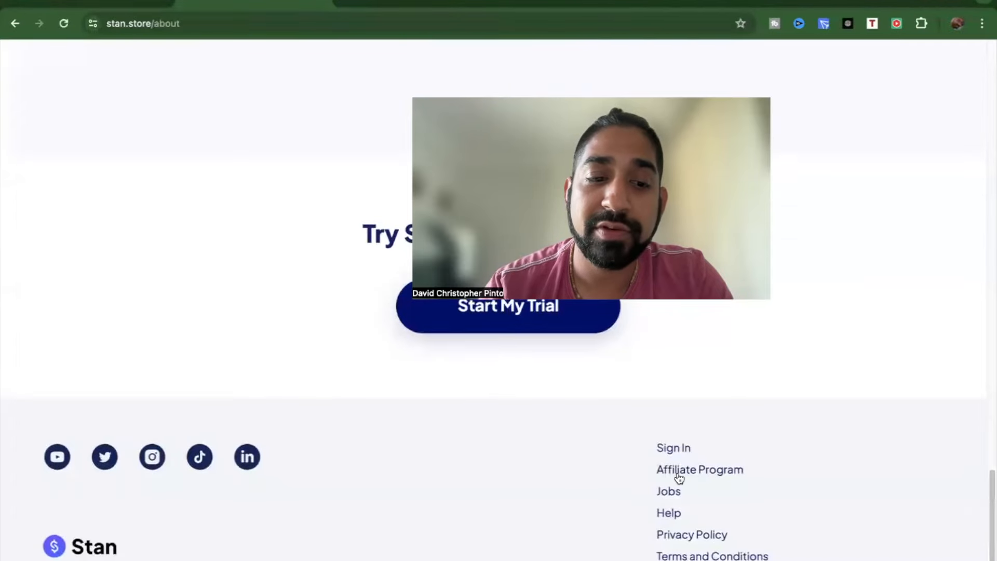
# - View the Affiliate Program article, then browse the help center categories
pyautogui.click(699, 469)
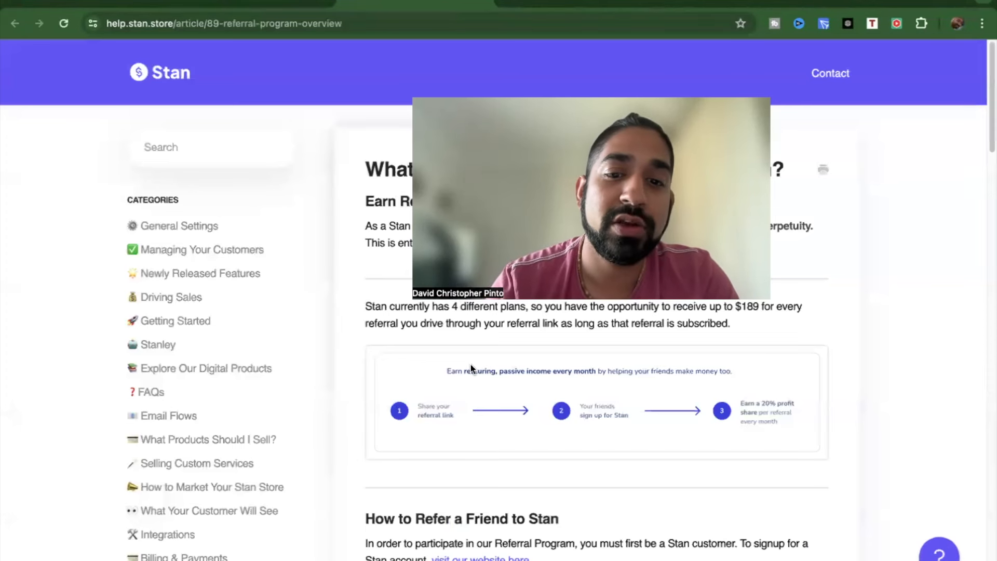
pyautogui.moveTo(265, 281)
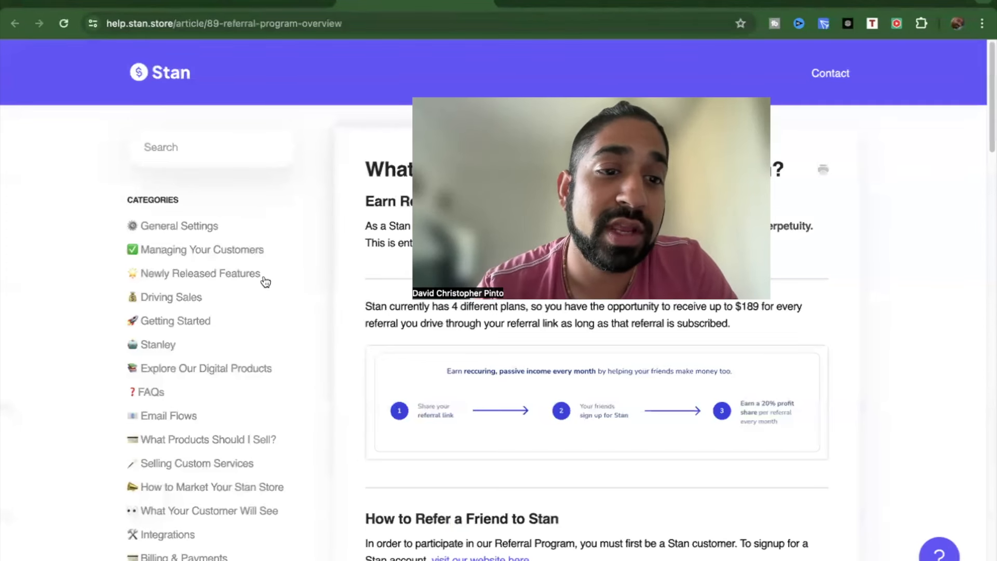
pyautogui.click(159, 72)
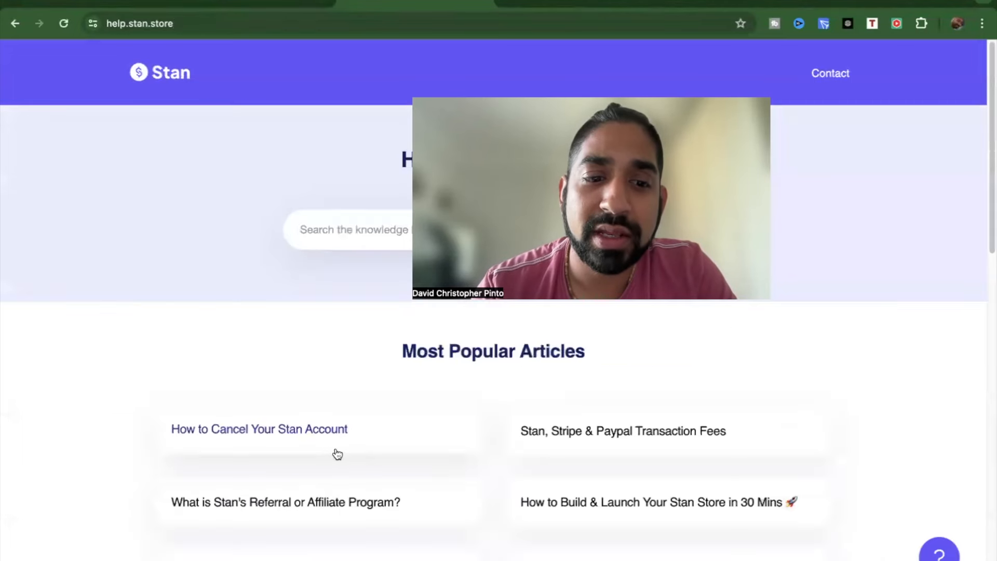
pyautogui.scroll(-3)
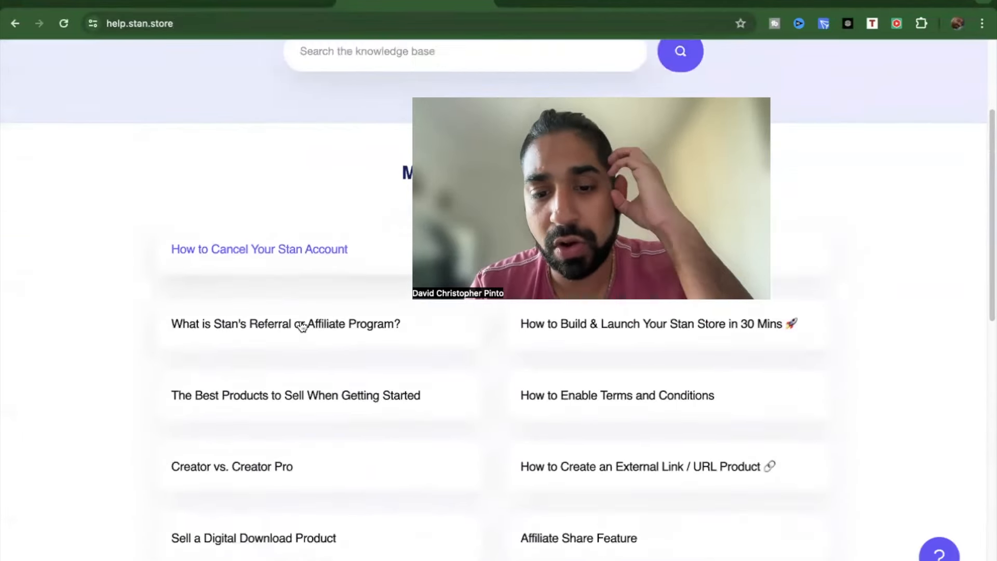
pyautogui.scroll(-3)
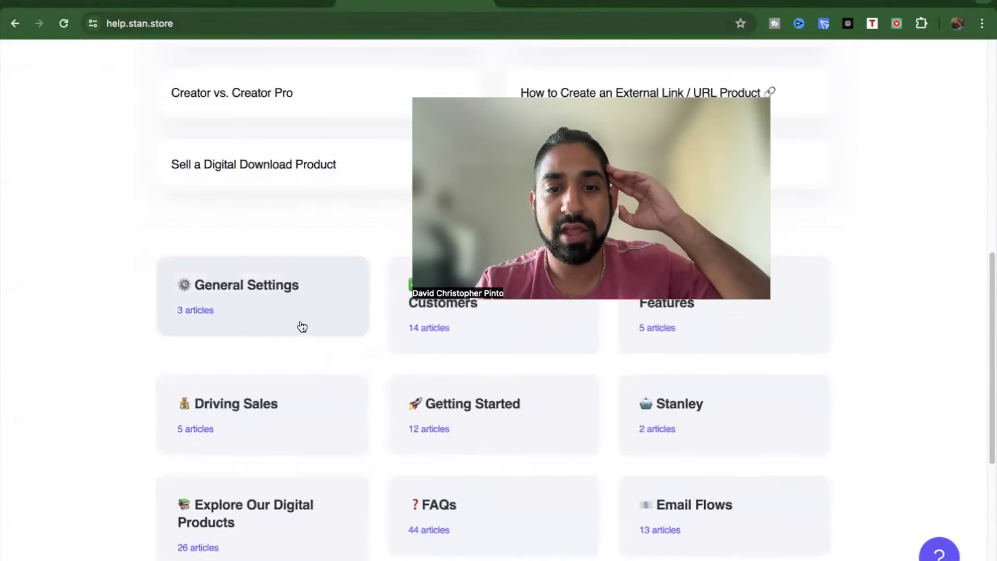
pyautogui.scroll(-3)
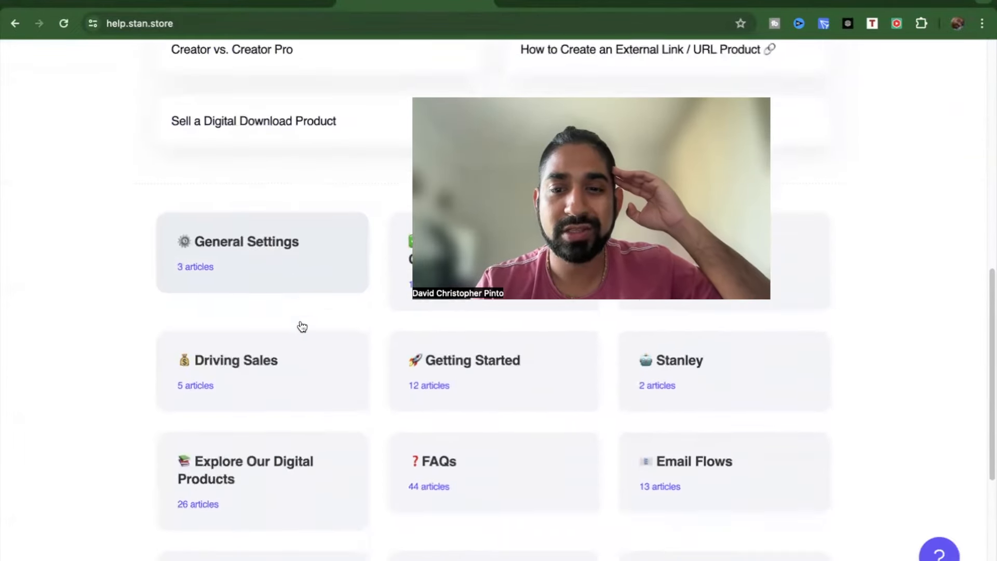
pyautogui.scroll(-3)
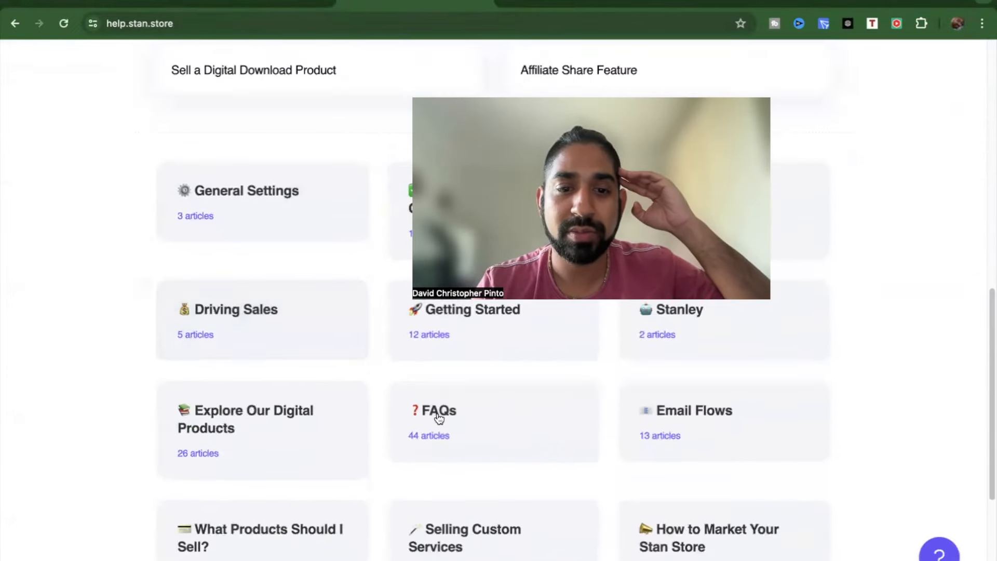
pyautogui.click(437, 410)
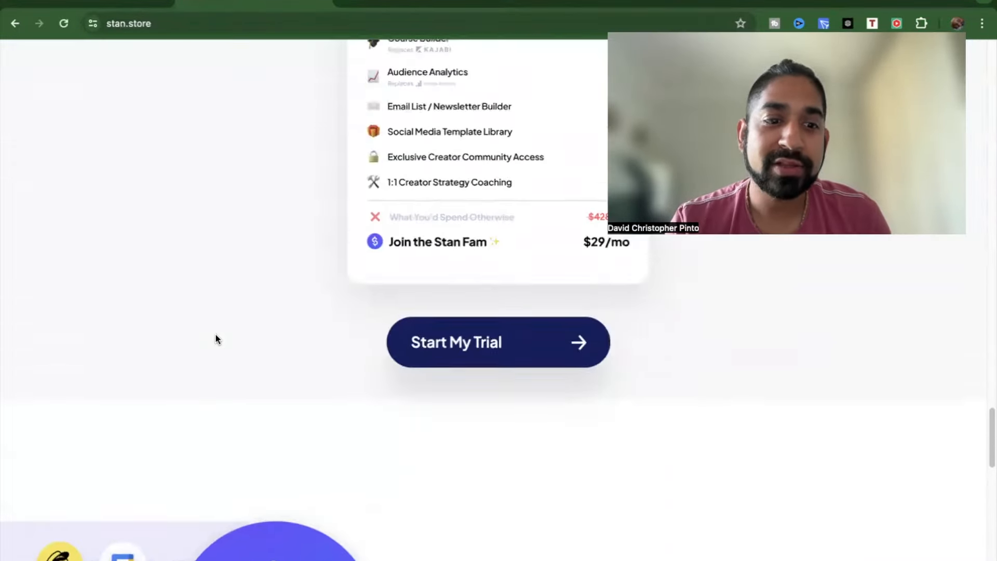
pyautogui.scroll(-3)
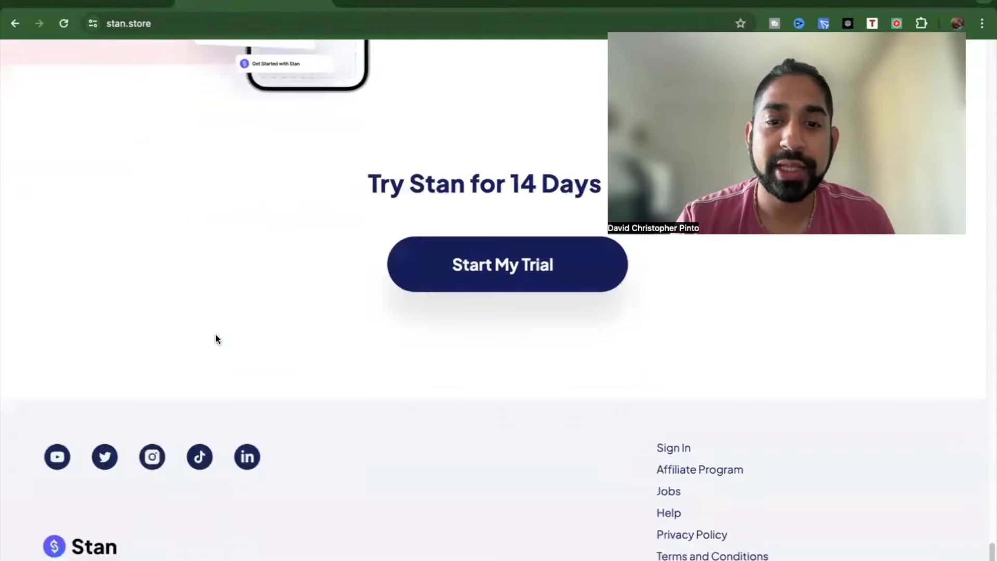
pyautogui.click(501, 264)
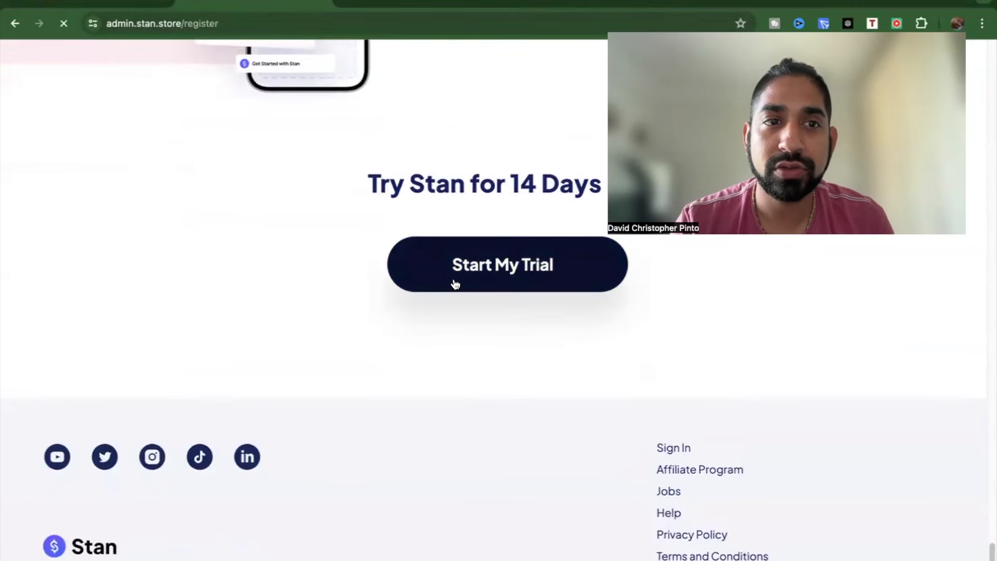
pyautogui.click(501, 264)
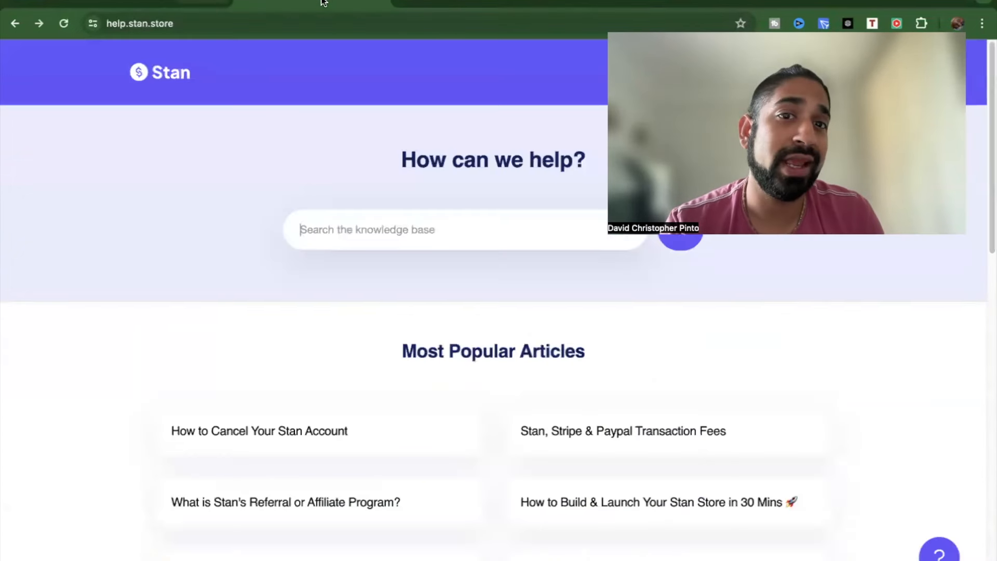
pyautogui.moveTo(283, 114)
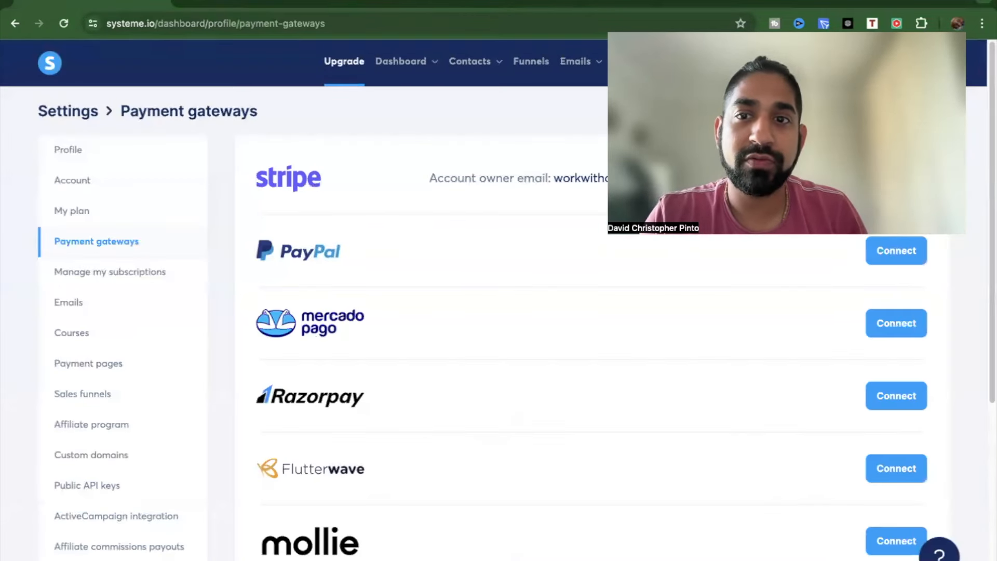
# - Go to Funnels, showing 2 Step Free Funnel and AME Course Funnel
pyautogui.click(400, 62)
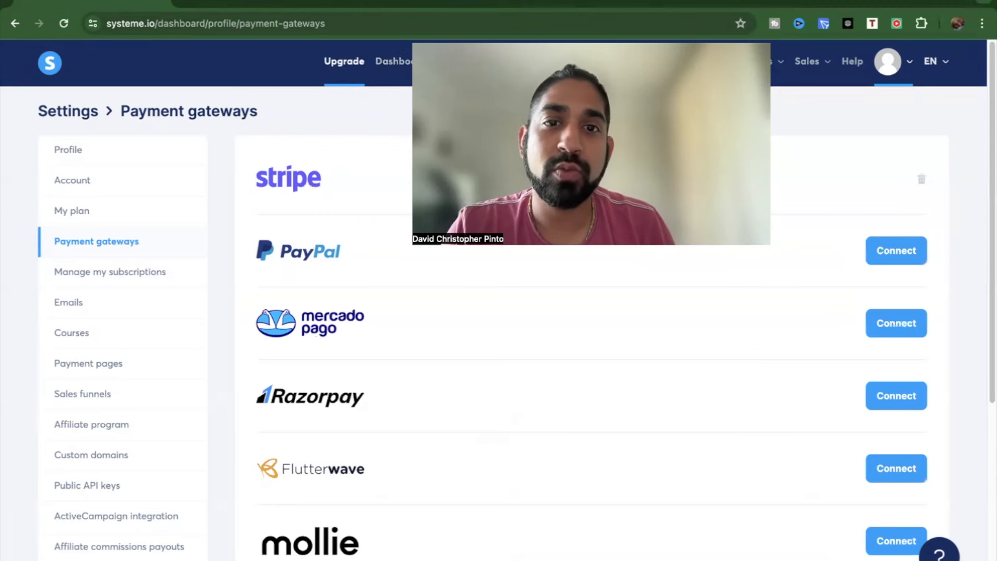
pyautogui.click(540, 61)
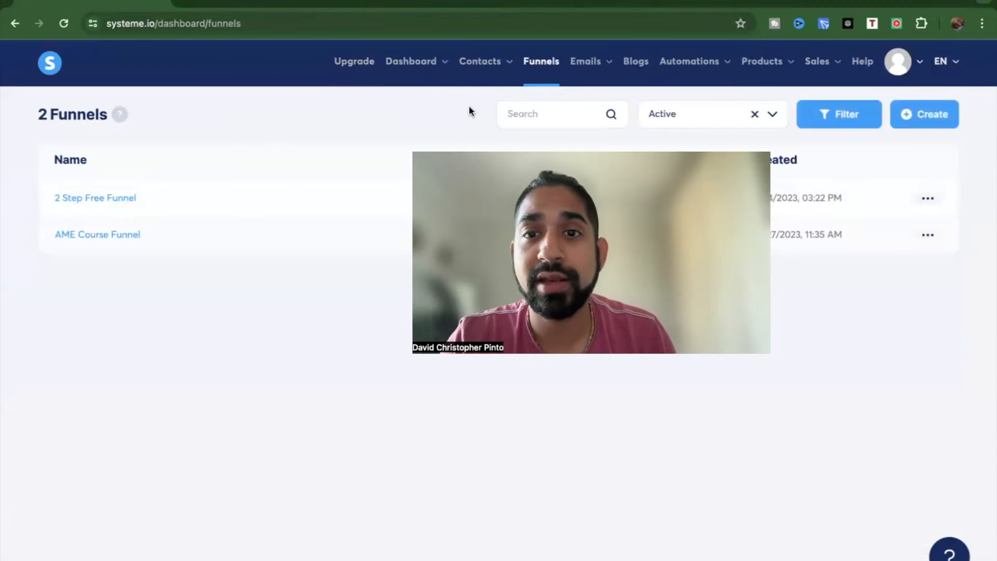
# - Go to the Blogs page listing the TipsWithDav blog and its URL
pyautogui.click(585, 61)
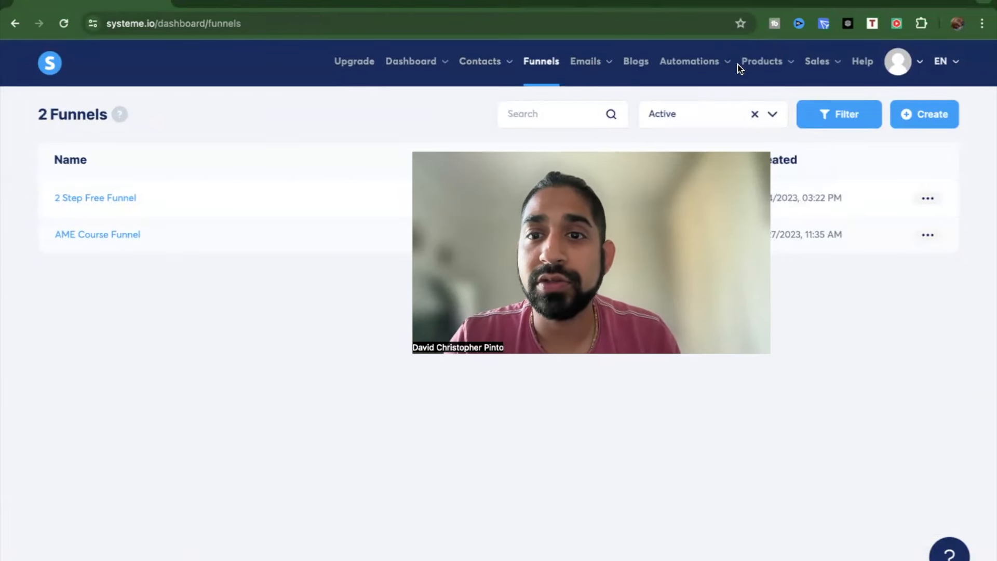
pyautogui.click(689, 61)
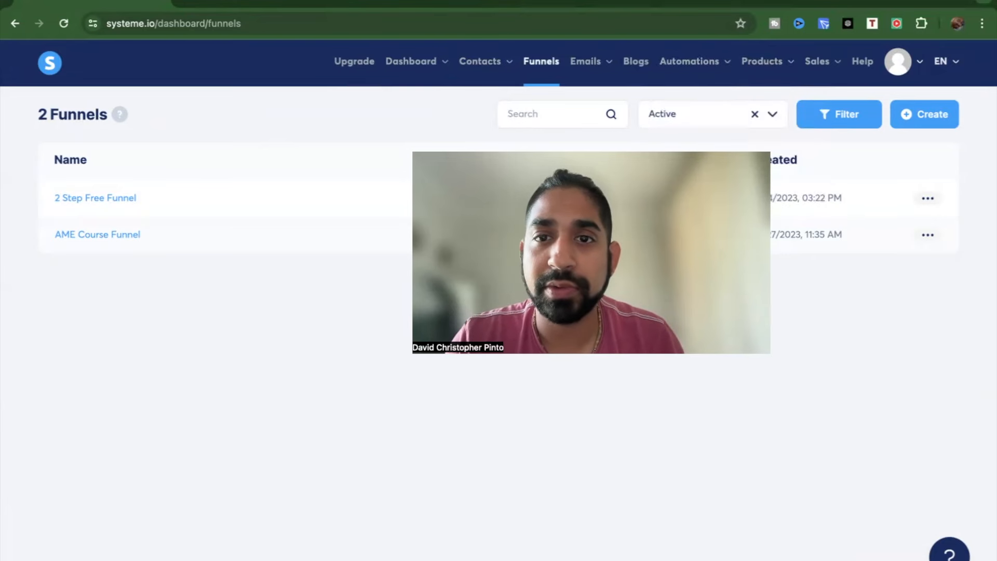
pyautogui.click(635, 61)
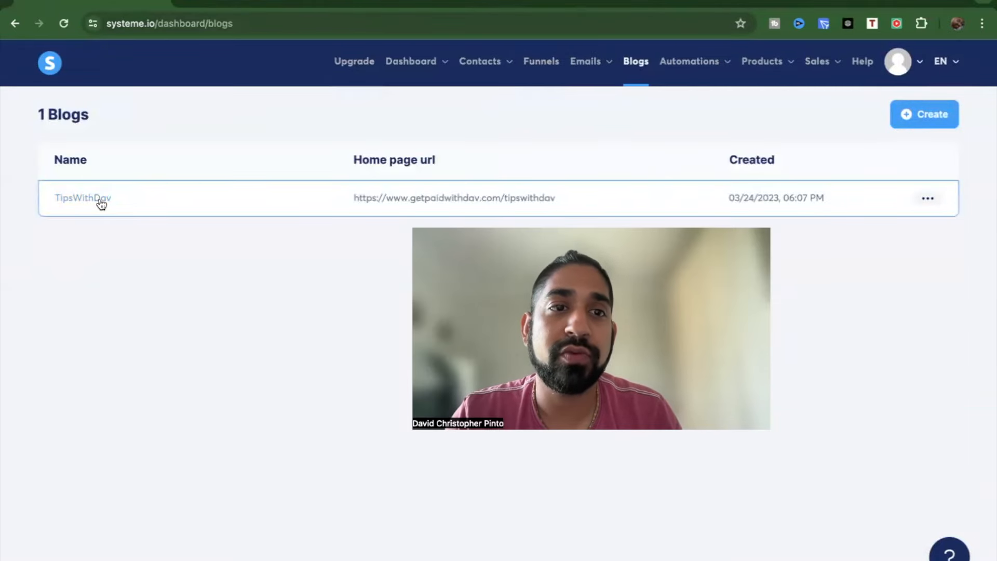
# - Open TipsWithDav's posts and view the published blog's homepage
pyautogui.click(82, 198)
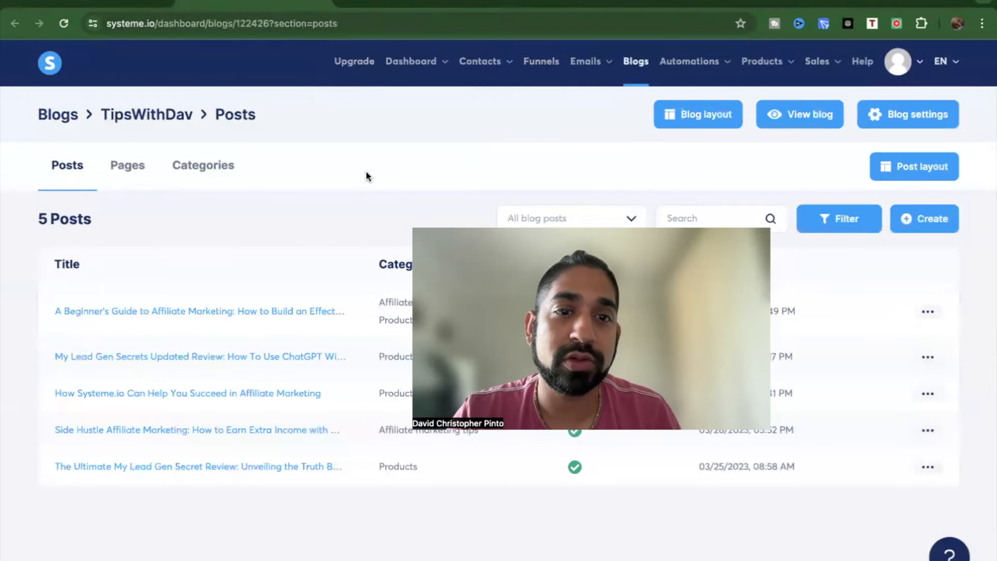
pyautogui.click(798, 114)
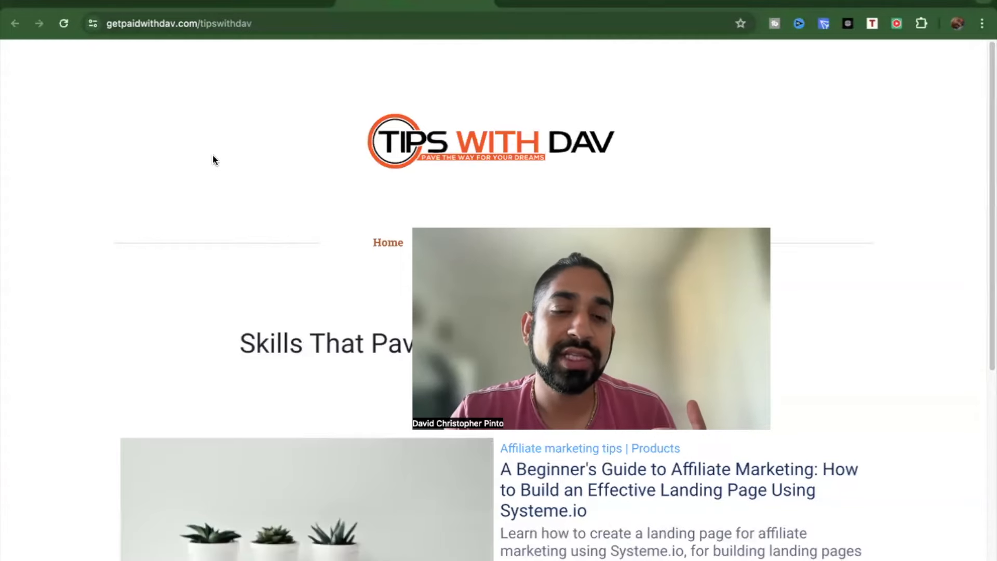
pyautogui.scroll(-3)
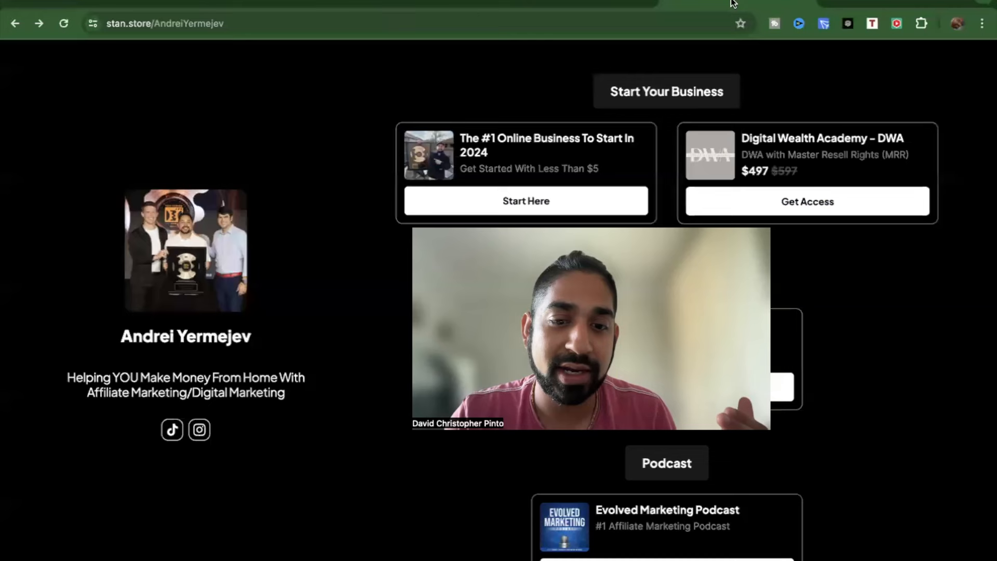
# - Scroll through the creator's storefront offers again
pyautogui.scroll(-3)
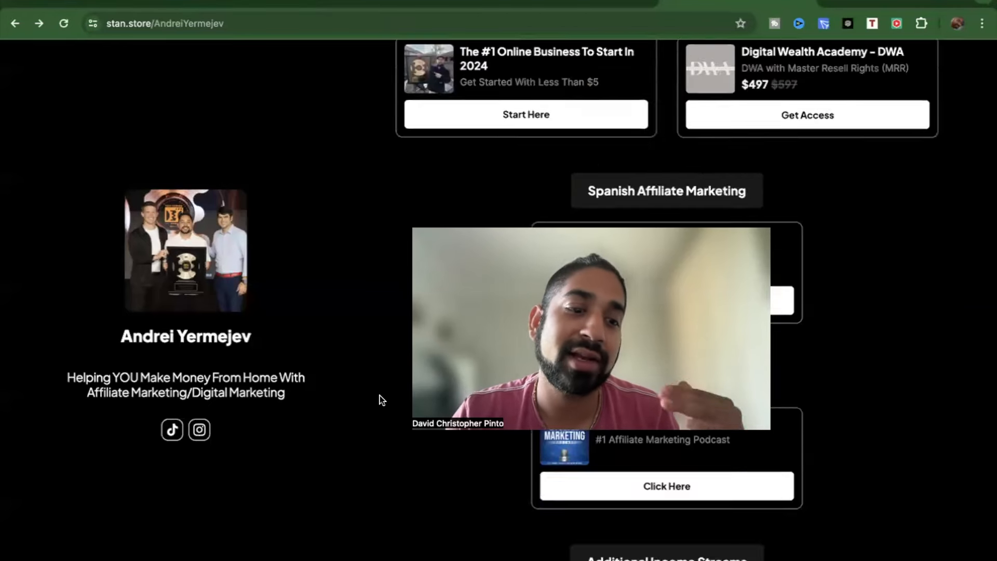
pyautogui.scroll(3)
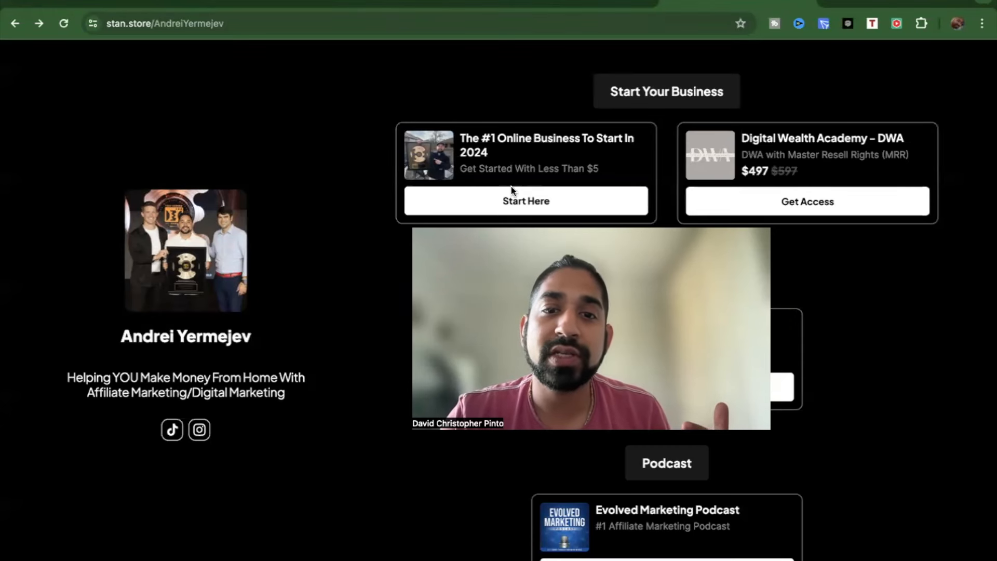
pyautogui.moveTo(594, 187)
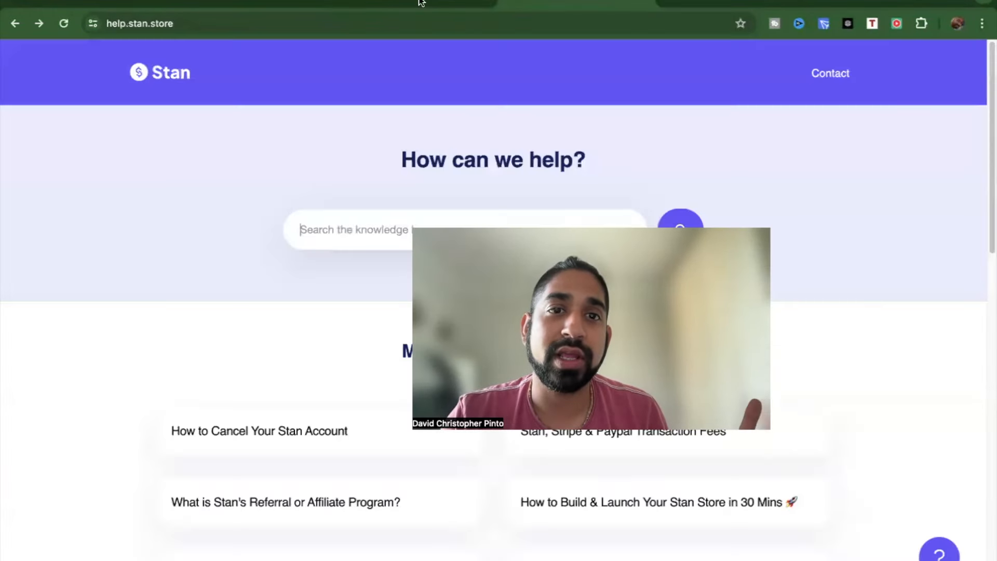
# - Open the systeme.io template library and scroll through its categories
pyautogui.write('templ')
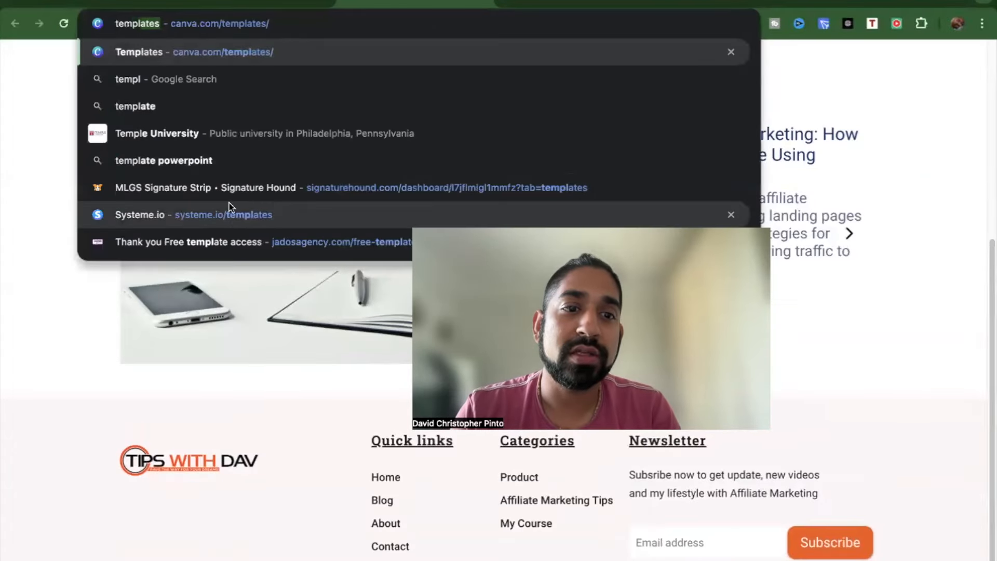
pyautogui.click(193, 214)
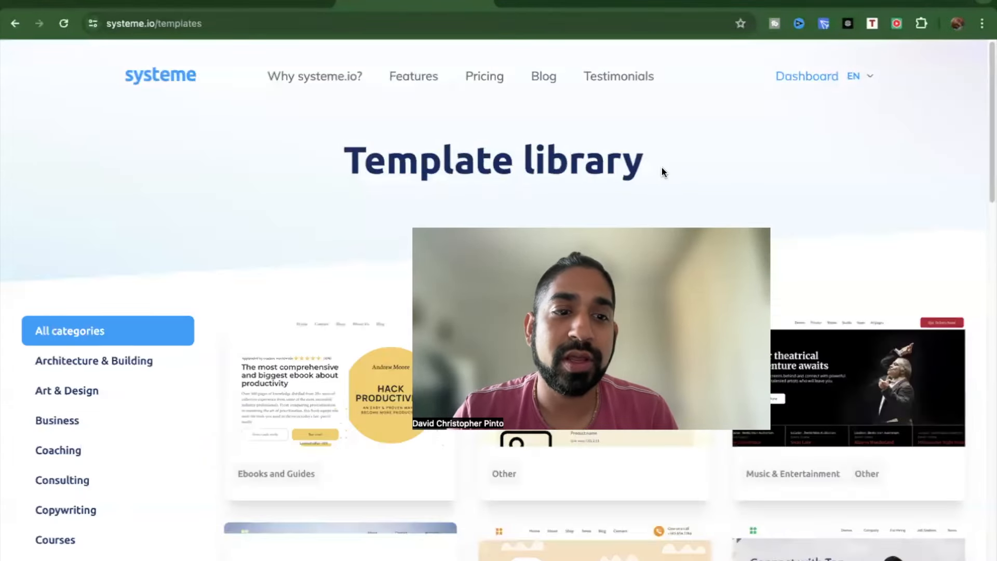
pyautogui.scroll(-3)
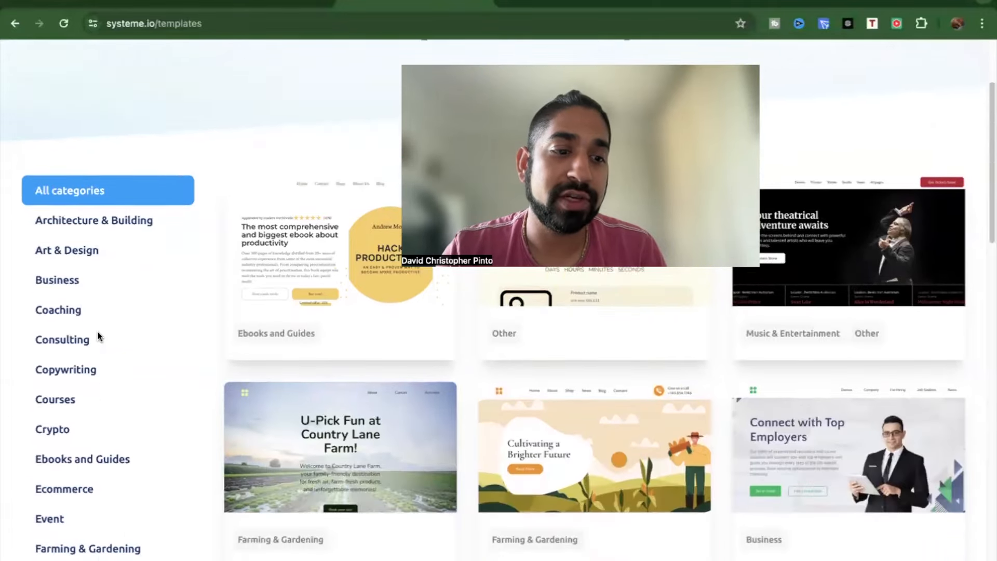
pyautogui.scroll(-3)
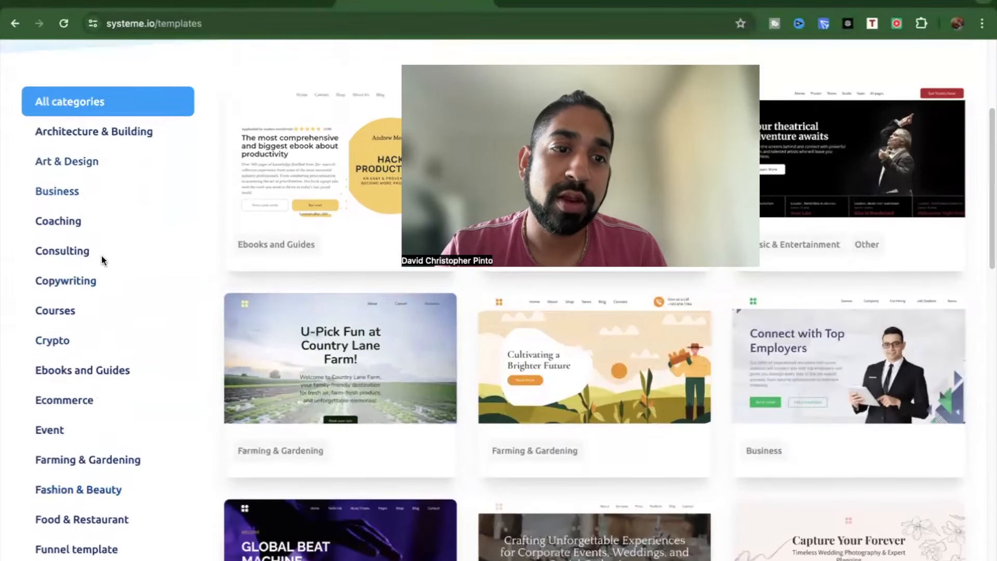
pyautogui.scroll(-3)
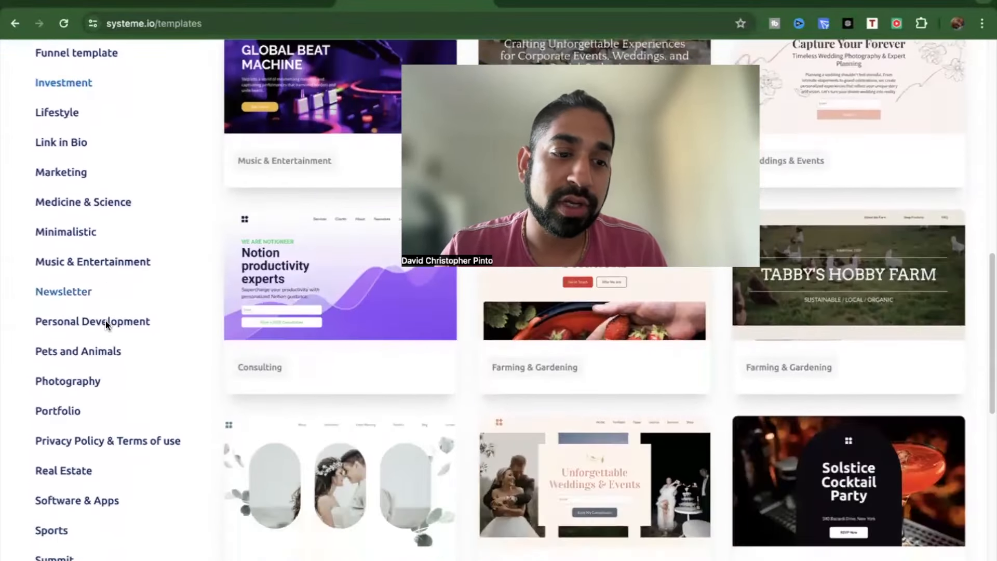
pyautogui.scroll(-3)
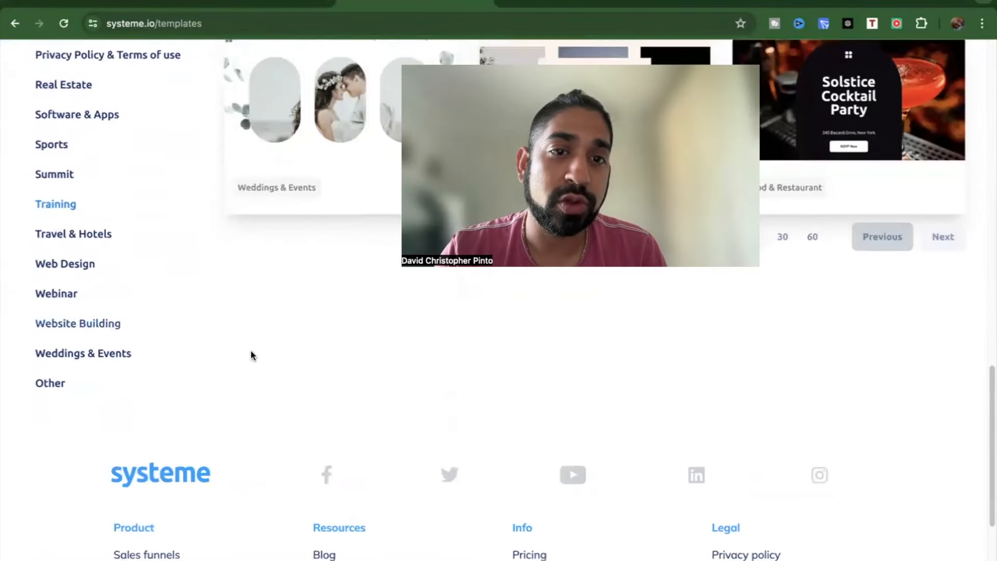
pyautogui.scroll(3)
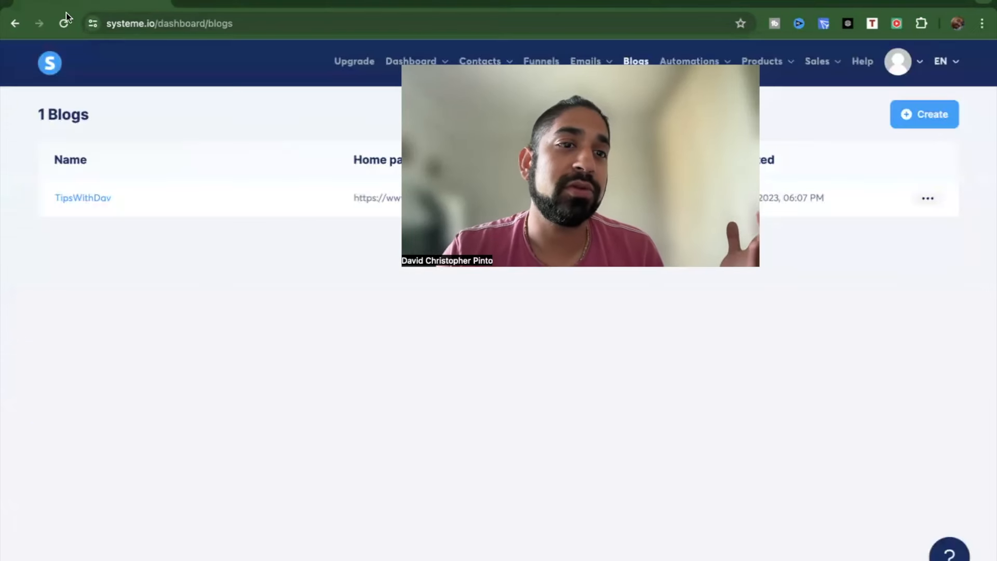
# - Reopen the systeme.io template library and scroll toward its footer
pyautogui.click(401, 61)
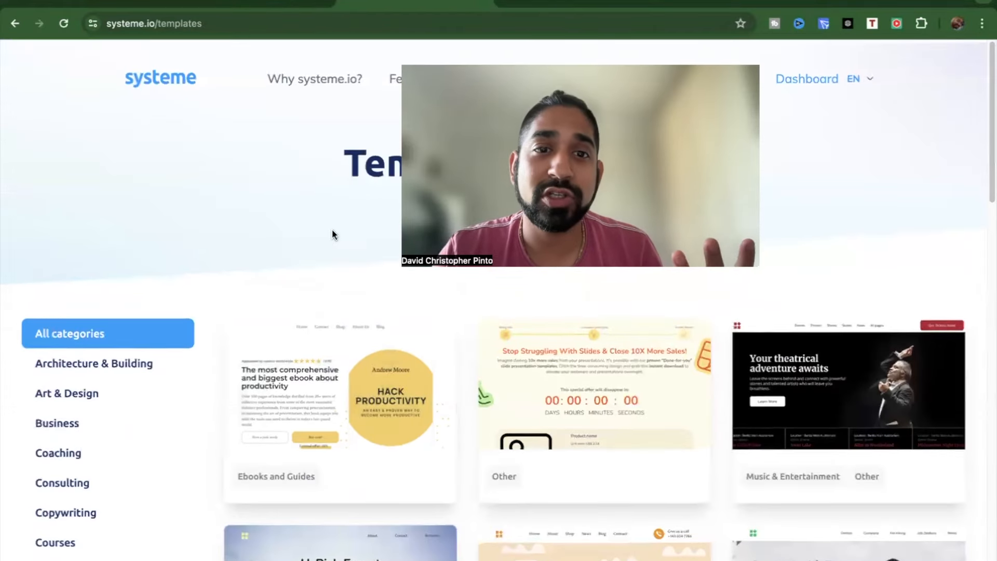
pyautogui.scroll(-3)
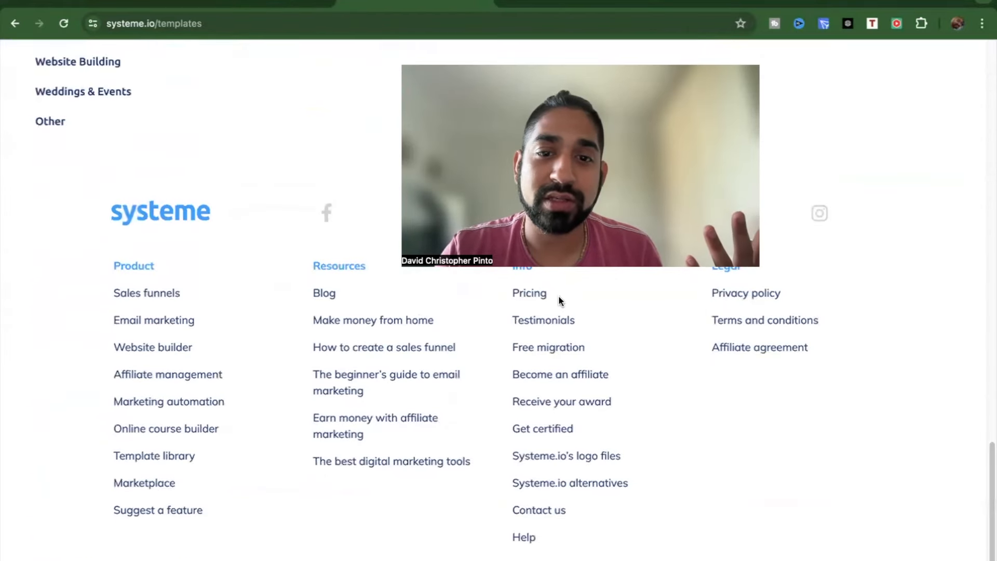
pyautogui.click(528, 293)
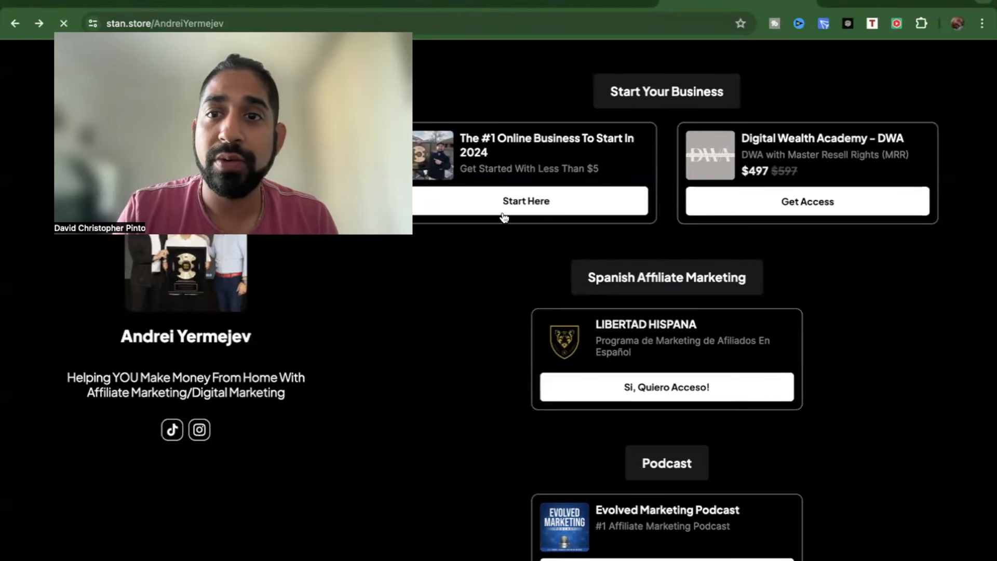
# - Open the Start Here opt-in page, its email sign-up form, and the Stan help center
pyautogui.click(525, 201)
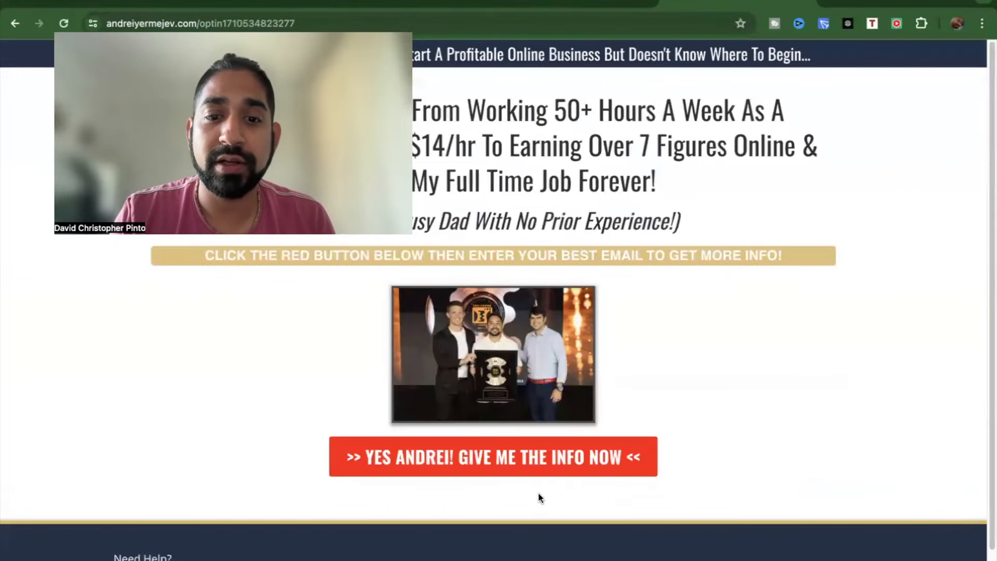
pyautogui.click(493, 456)
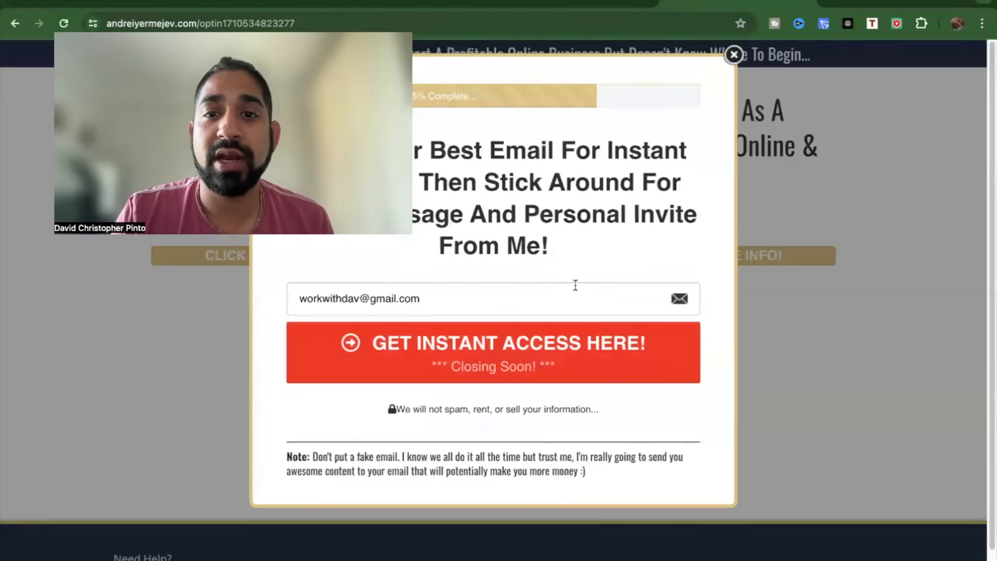
pyautogui.click(734, 55)
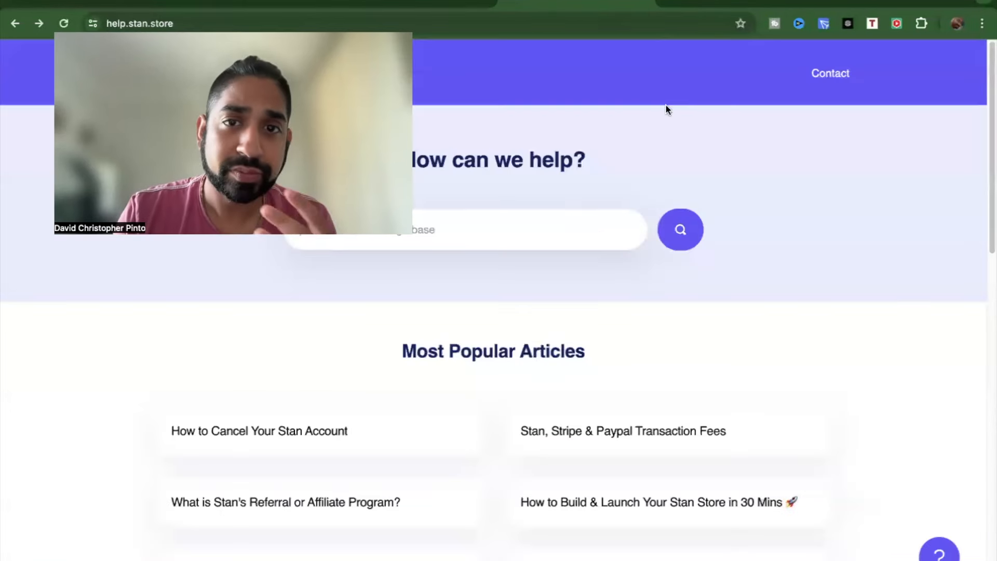
# - Go back to the creator's storefront and scroll through it
pyautogui.click(15, 23)
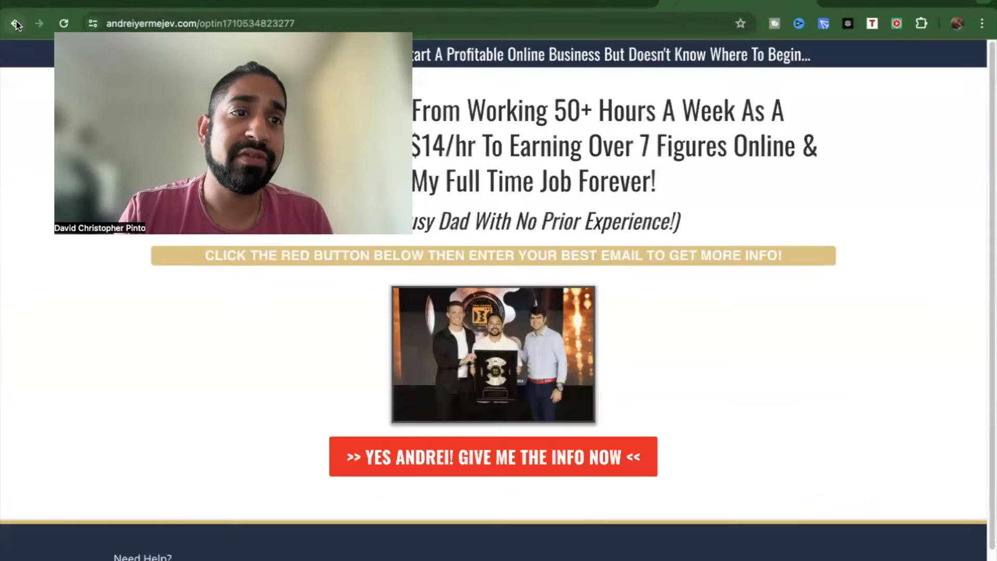
pyautogui.click(15, 23)
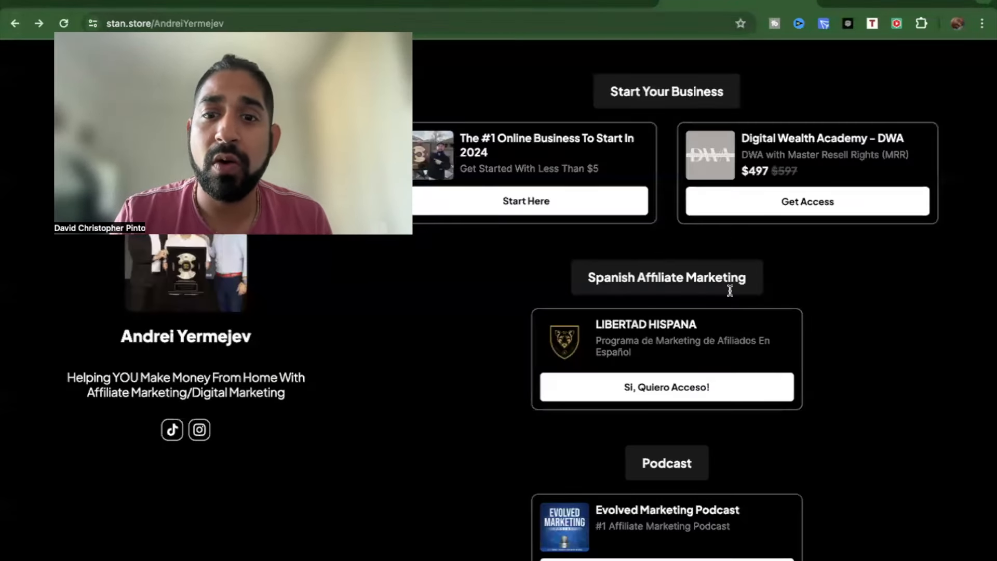
pyautogui.scroll(-3)
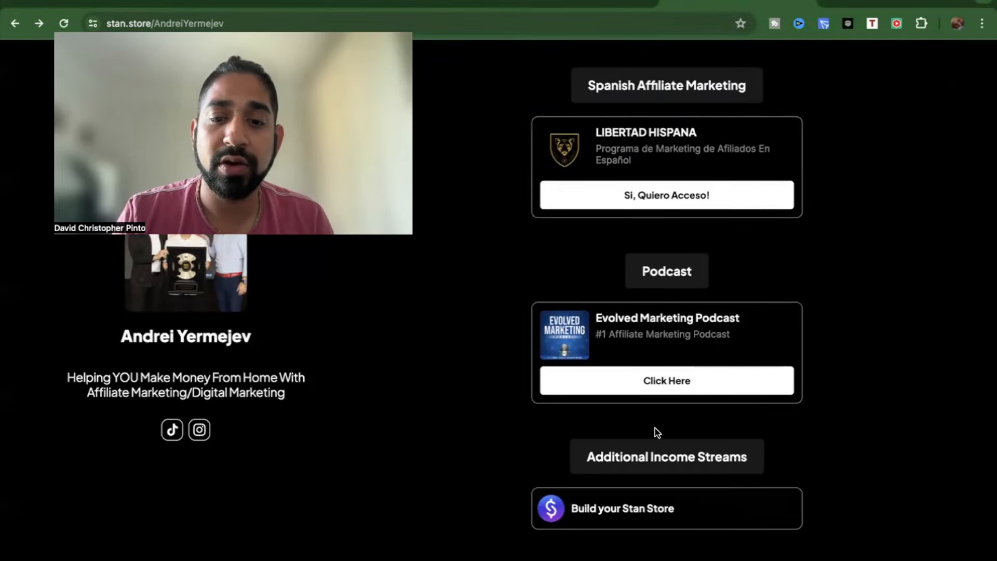
pyautogui.scroll(3)
pyautogui.write('templat')
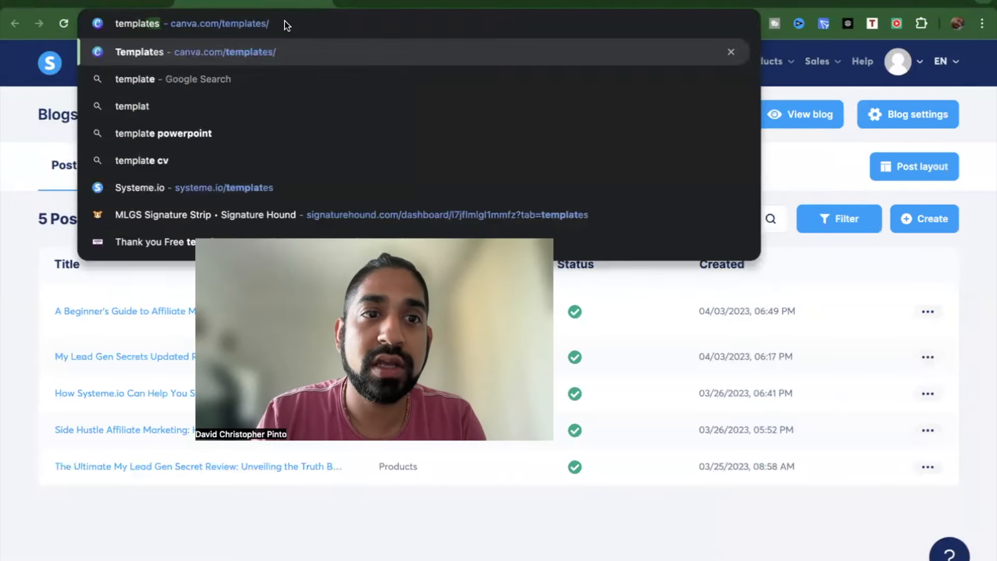
# - Filter systeme.io templates to Link in Bio and preview the purple template
pyautogui.click(190, 187)
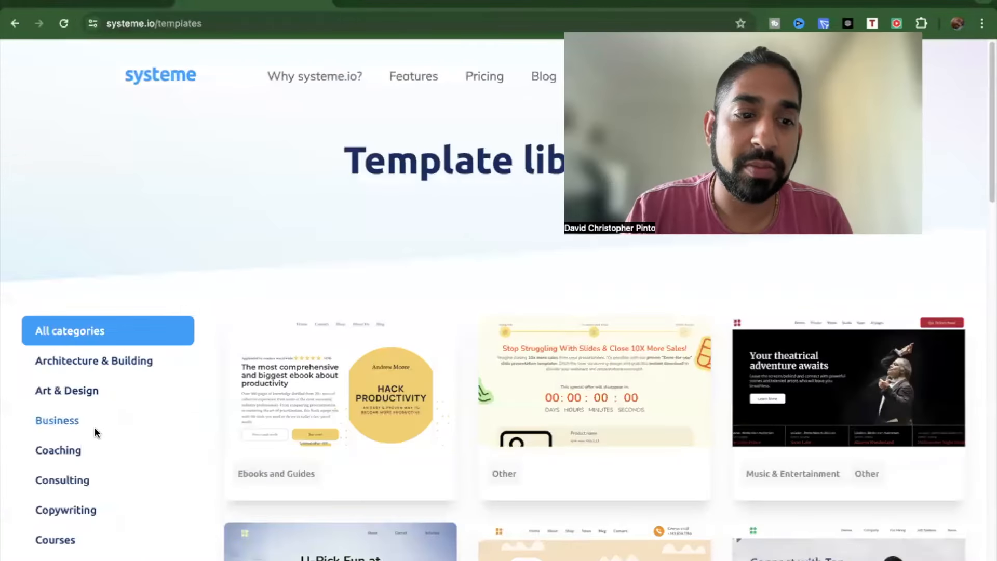
pyautogui.scroll(-3)
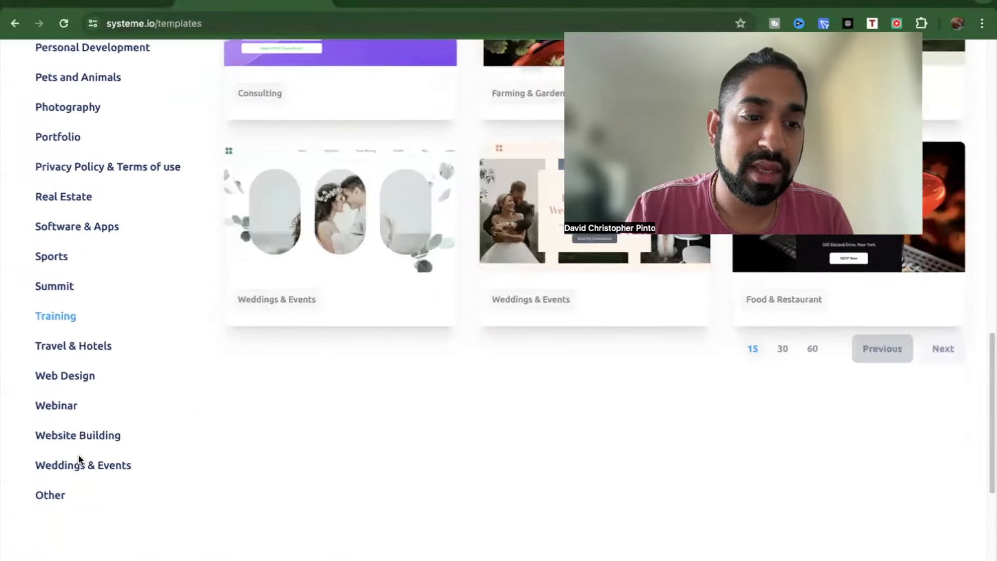
pyautogui.scroll(3)
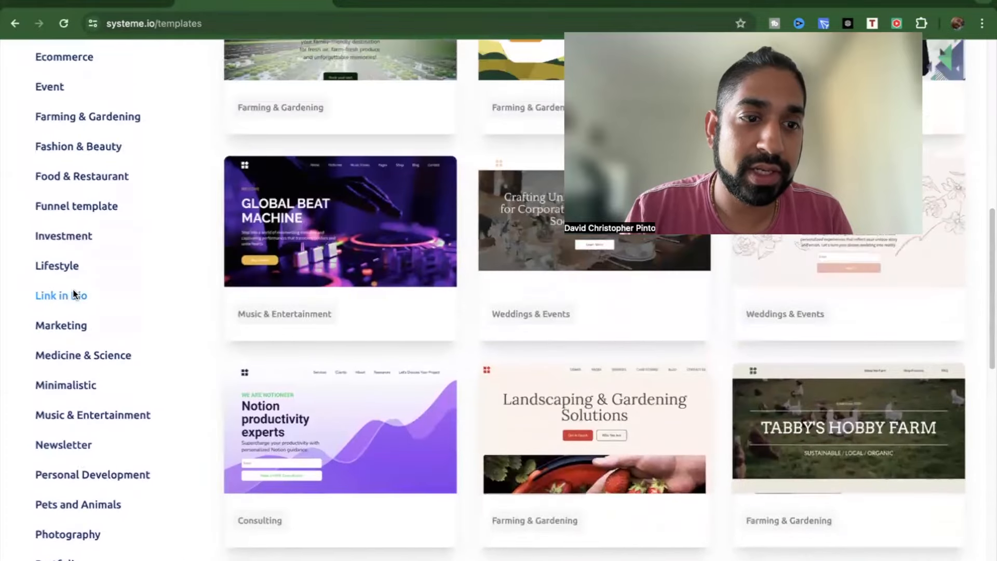
pyautogui.click(61, 295)
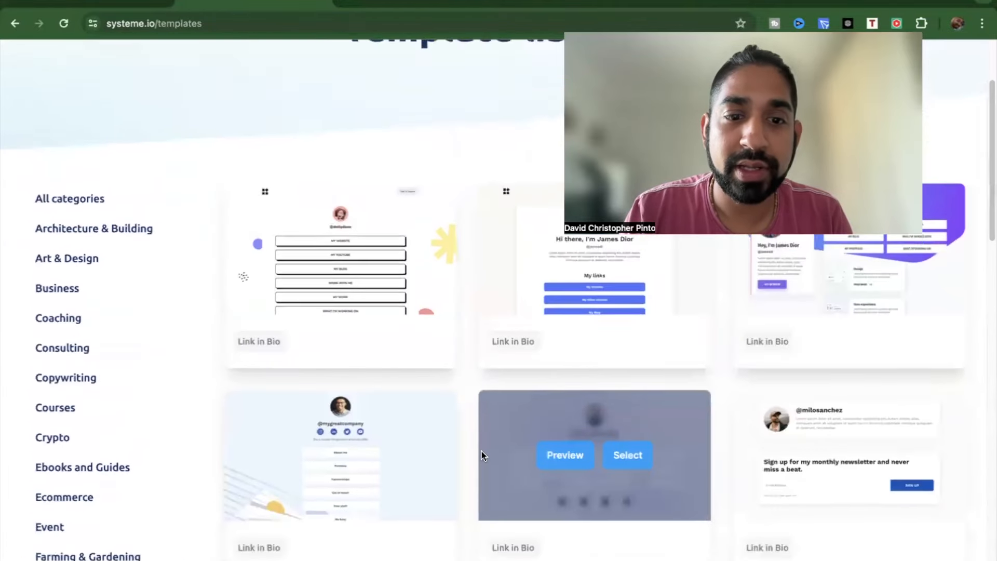
pyautogui.scroll(3)
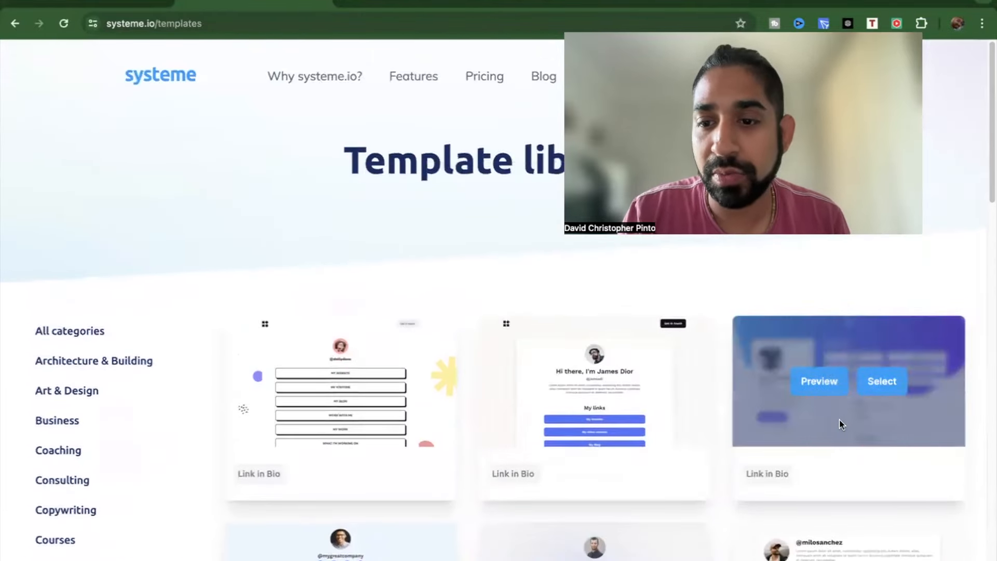
pyautogui.scroll(-3)
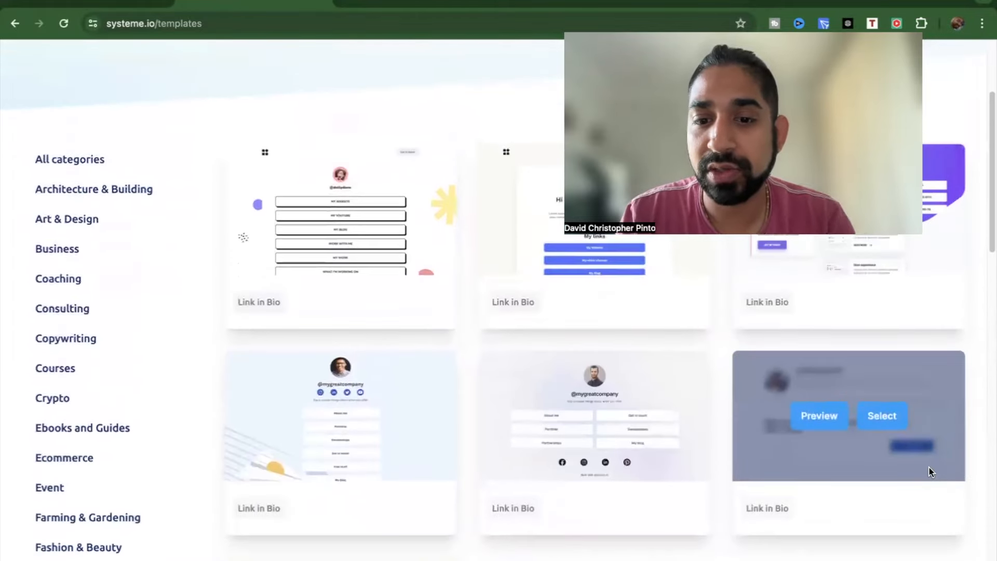
pyautogui.moveTo(448, 412)
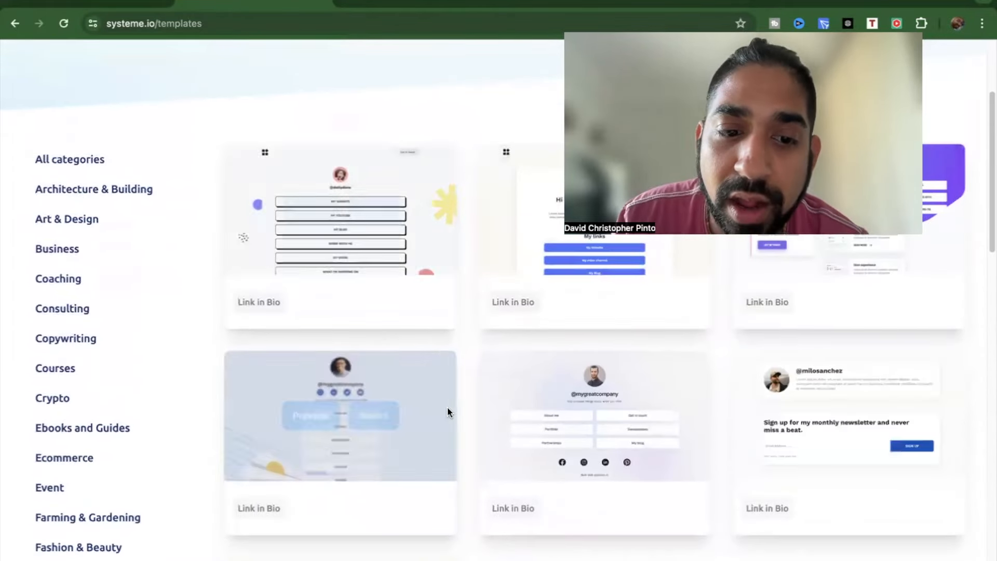
pyautogui.scroll(3)
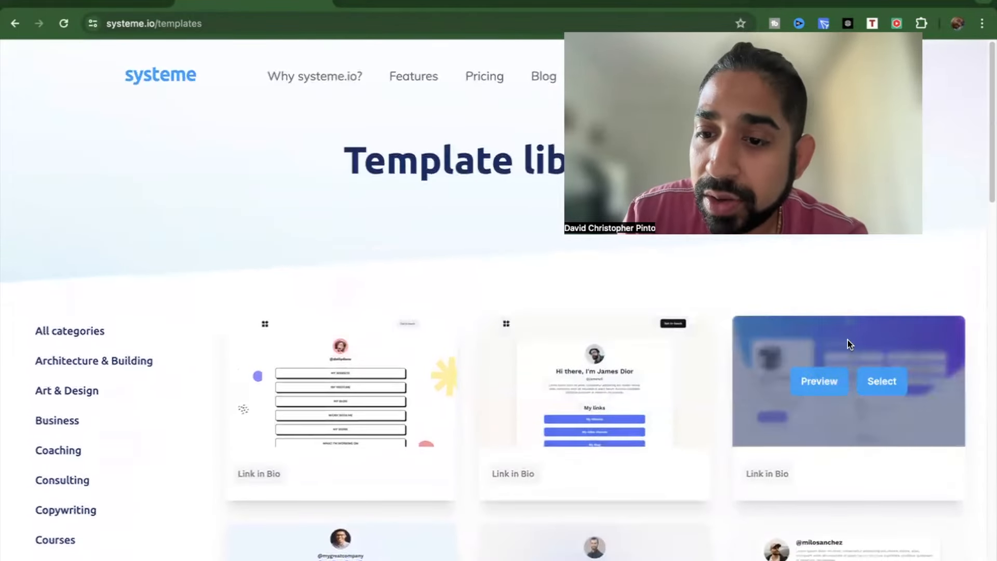
pyautogui.click(819, 380)
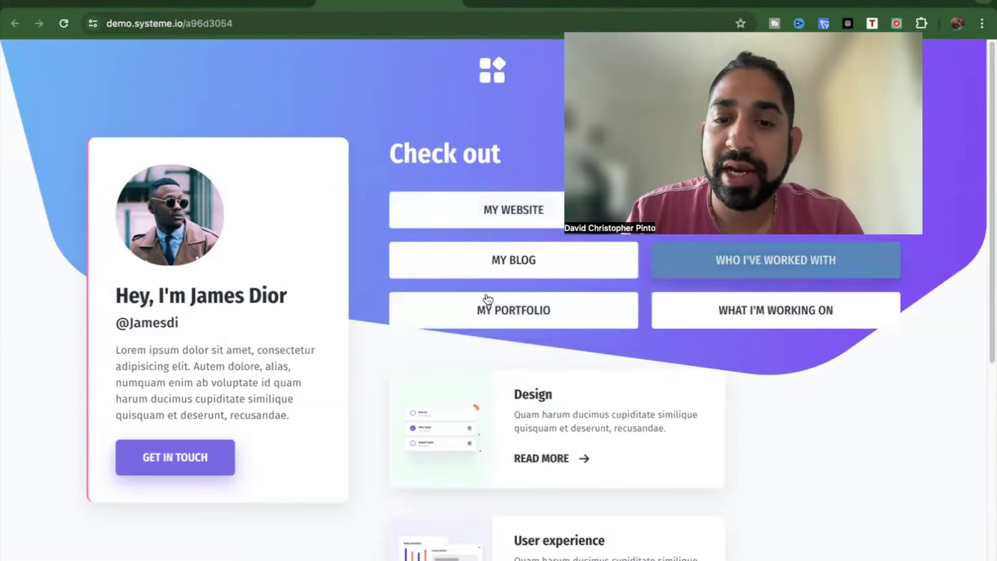
# - Scroll the James Dior link-in-bio demo, then go to stan.store
pyautogui.scroll(-3)
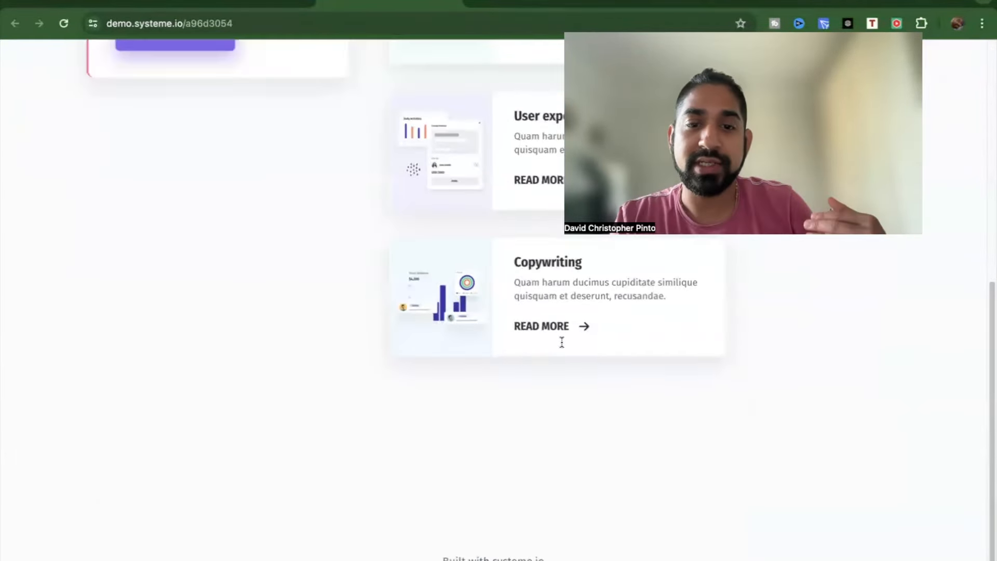
pyautogui.scroll(-3)
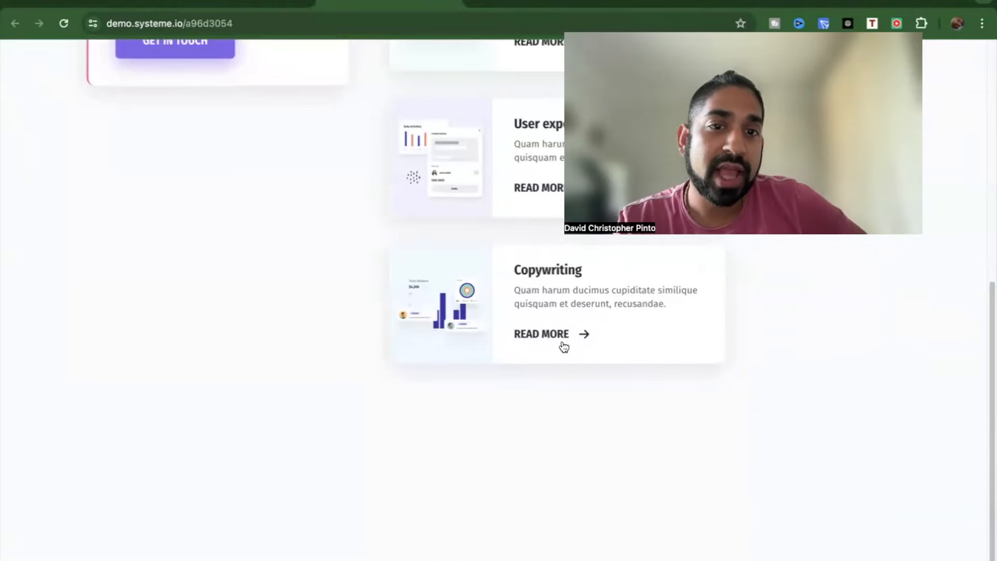
pyautogui.scroll(3)
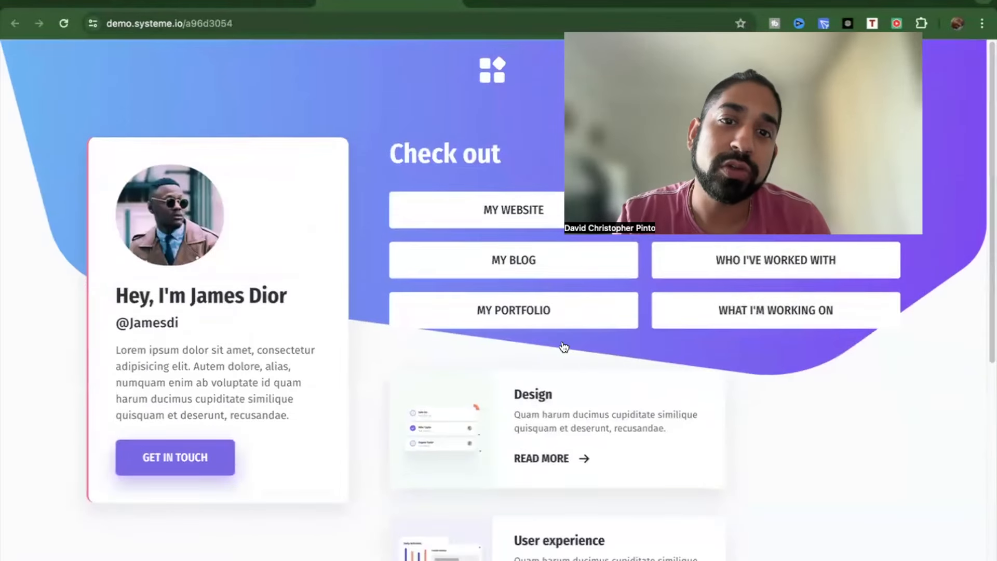
pyautogui.moveTo(490, 50)
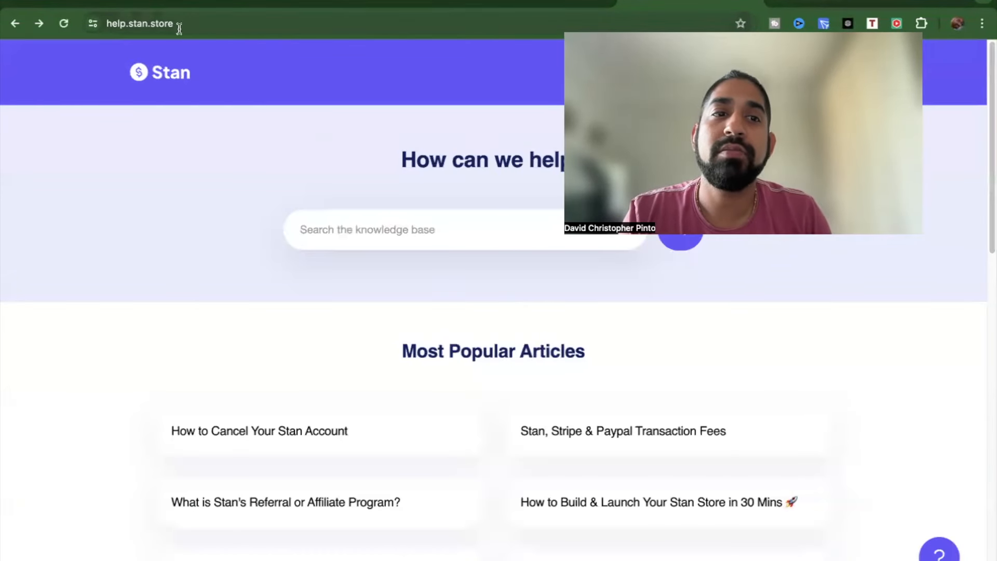
pyautogui.click(153, 23)
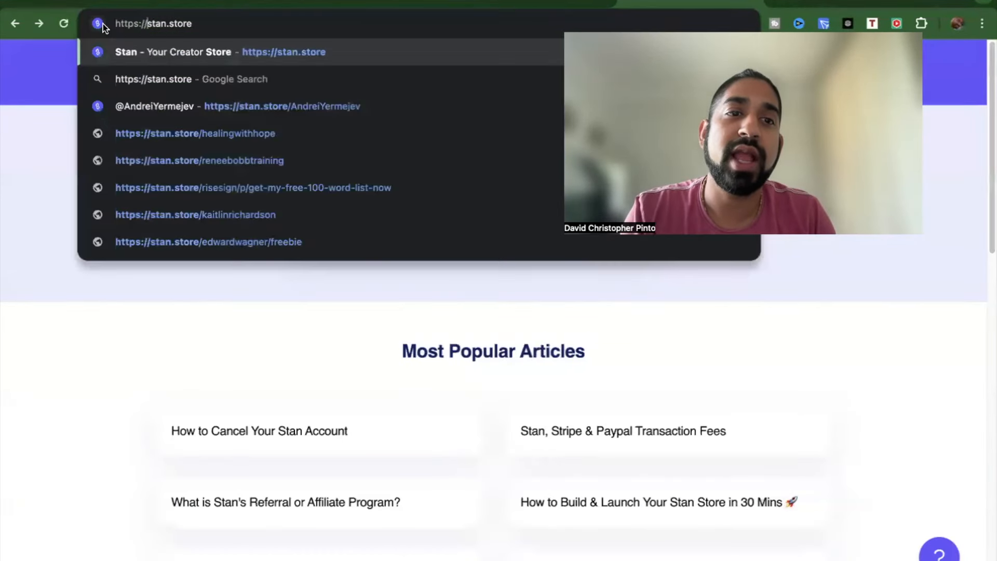
pyautogui.click(219, 51)
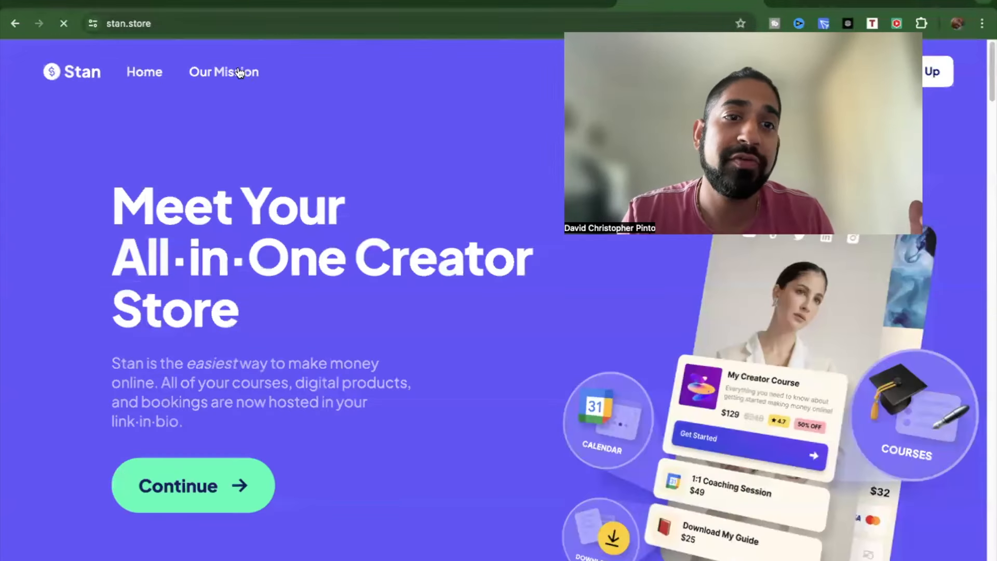
pyautogui.moveTo(392, 170)
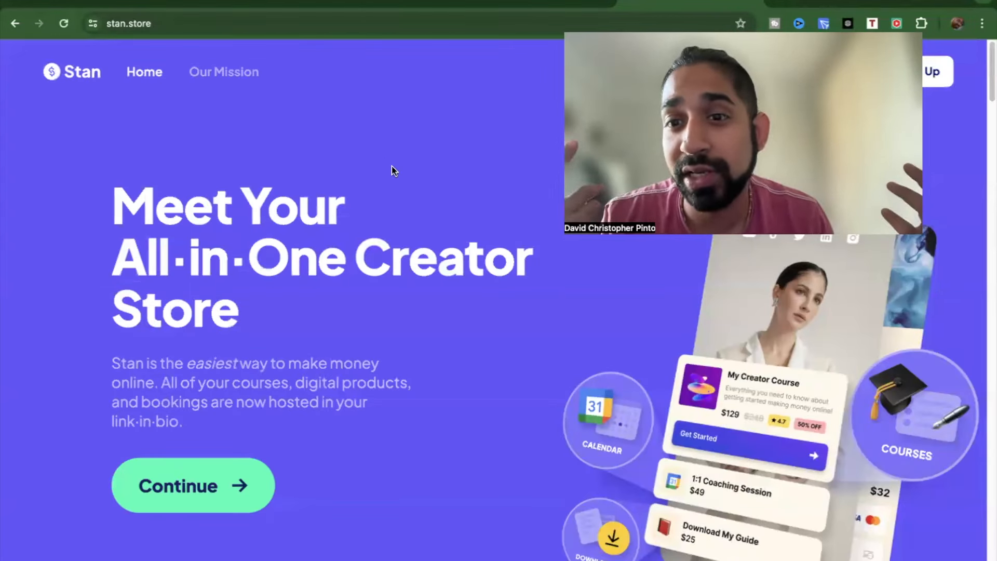